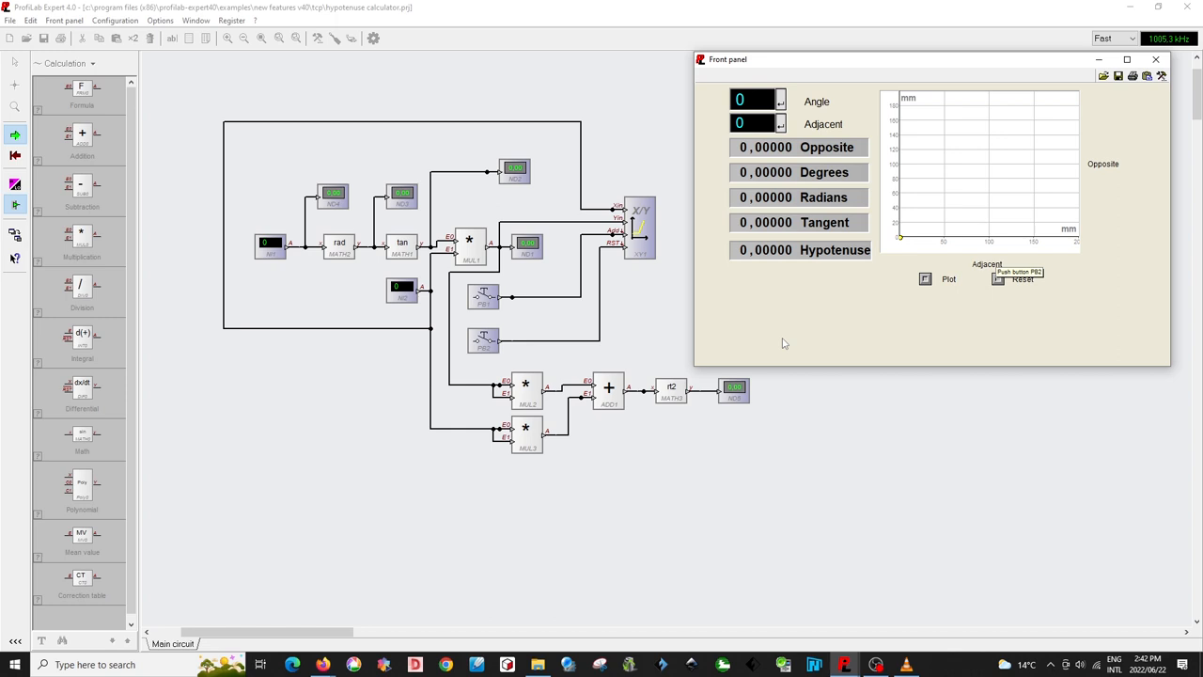
mouse_move(800, 339)
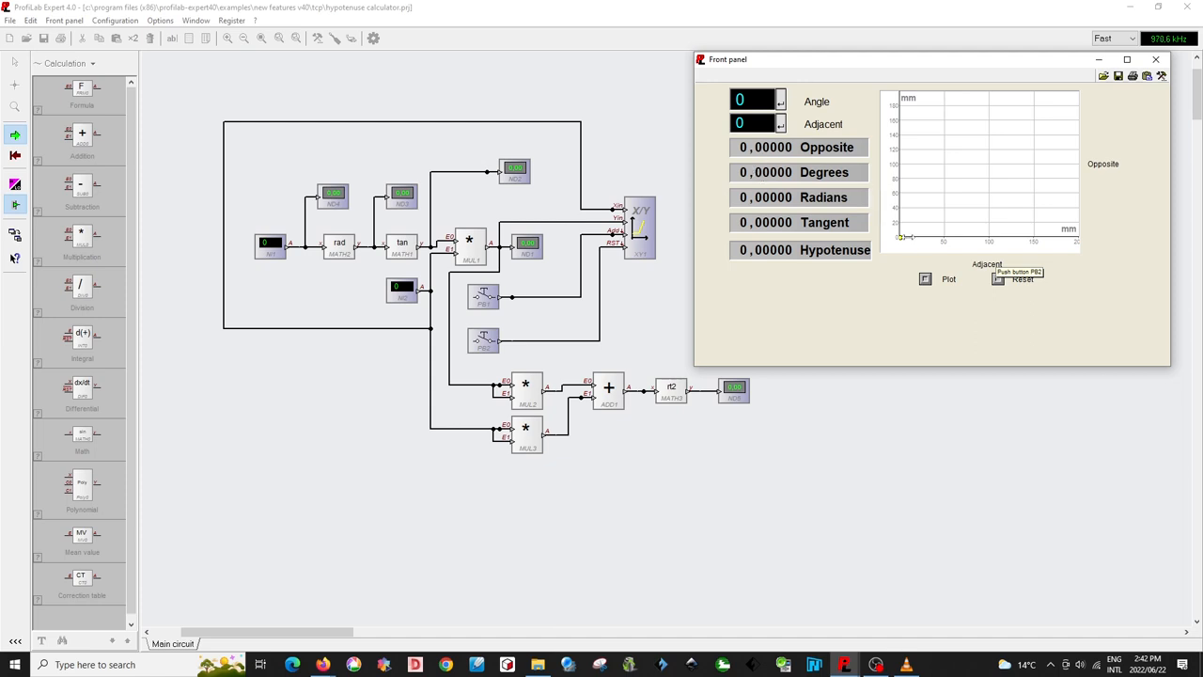
mouse_move(961, 197)
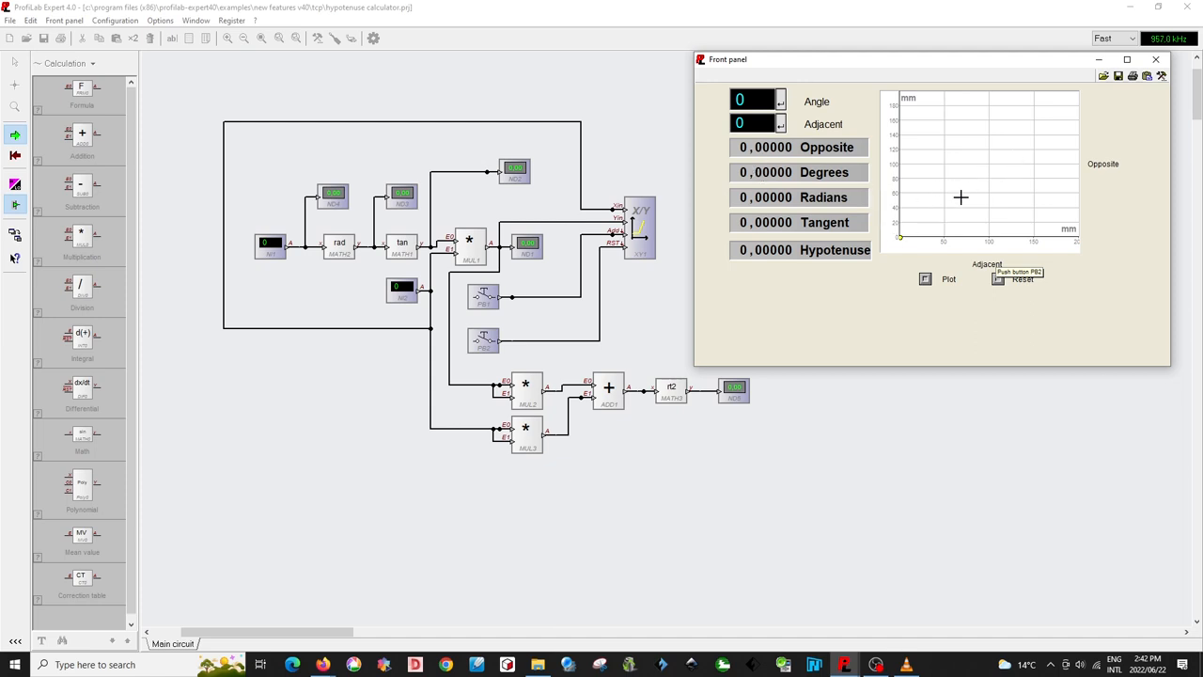
mouse_move(992, 154)
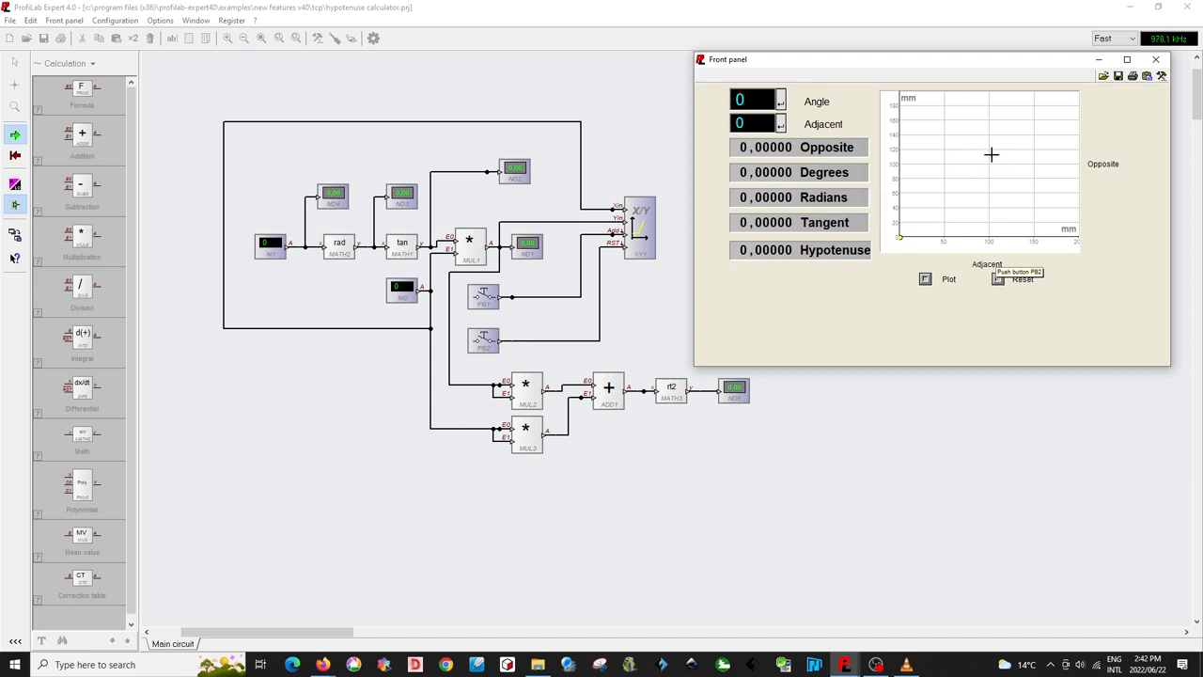
mouse_move(800, 323)
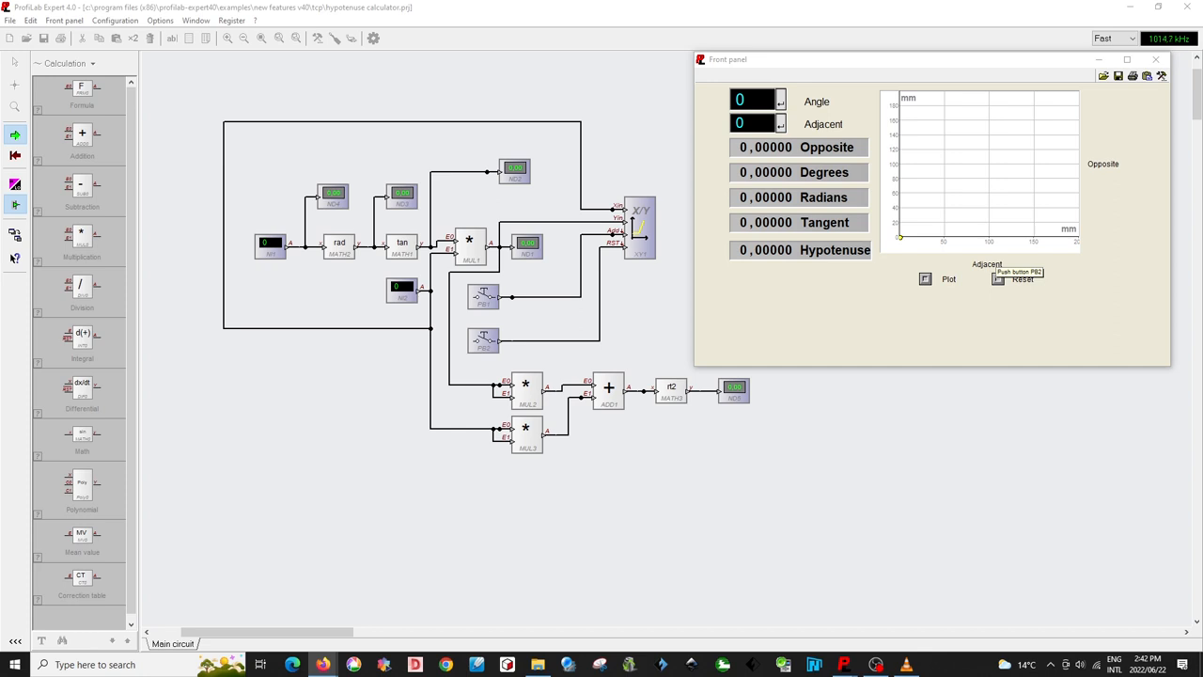
mouse_move(881, 360)
text(100)
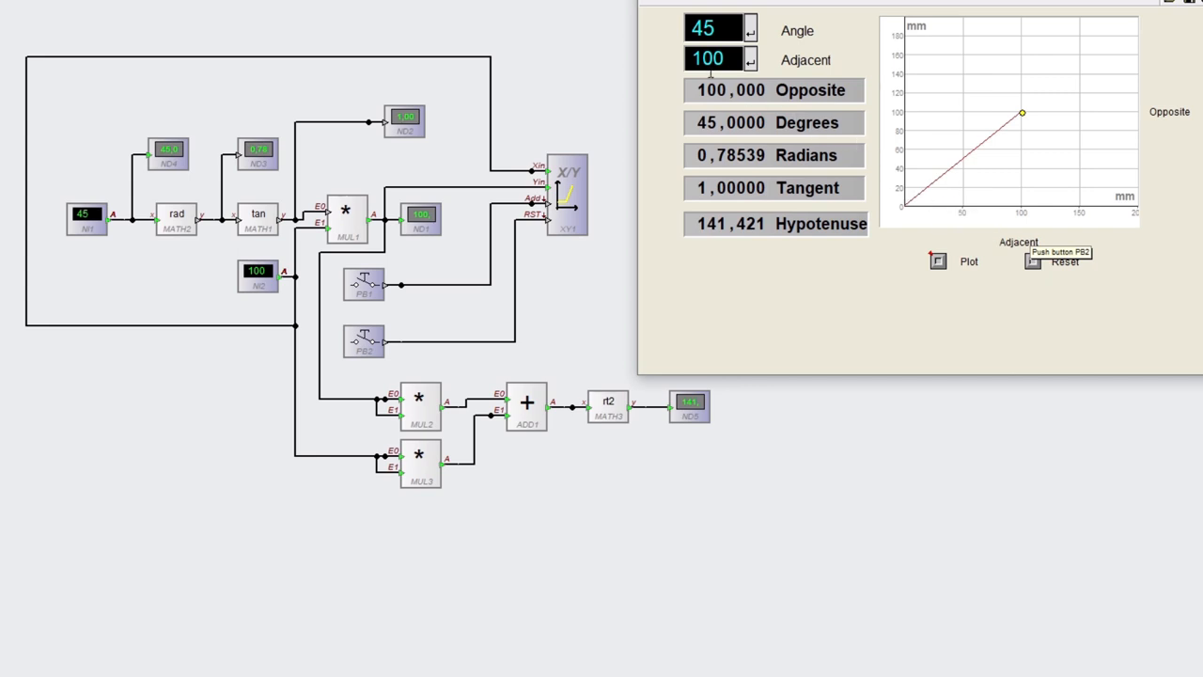
mouse_move(714, 59)
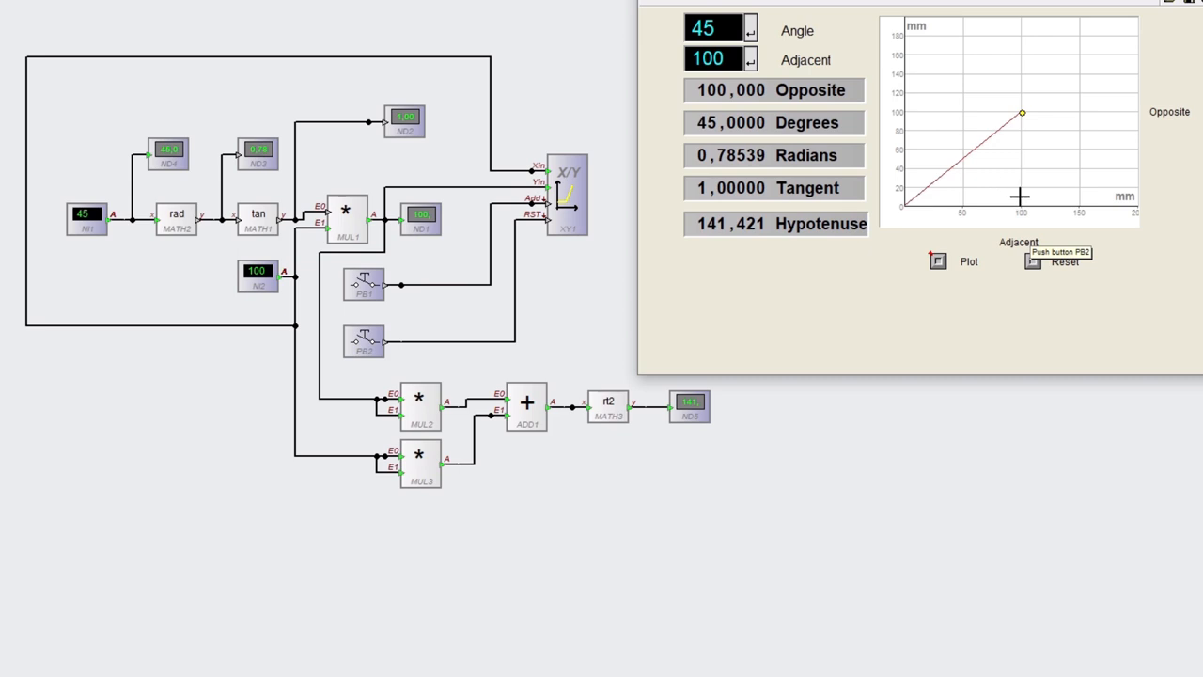
mouse_move(1023, 186)
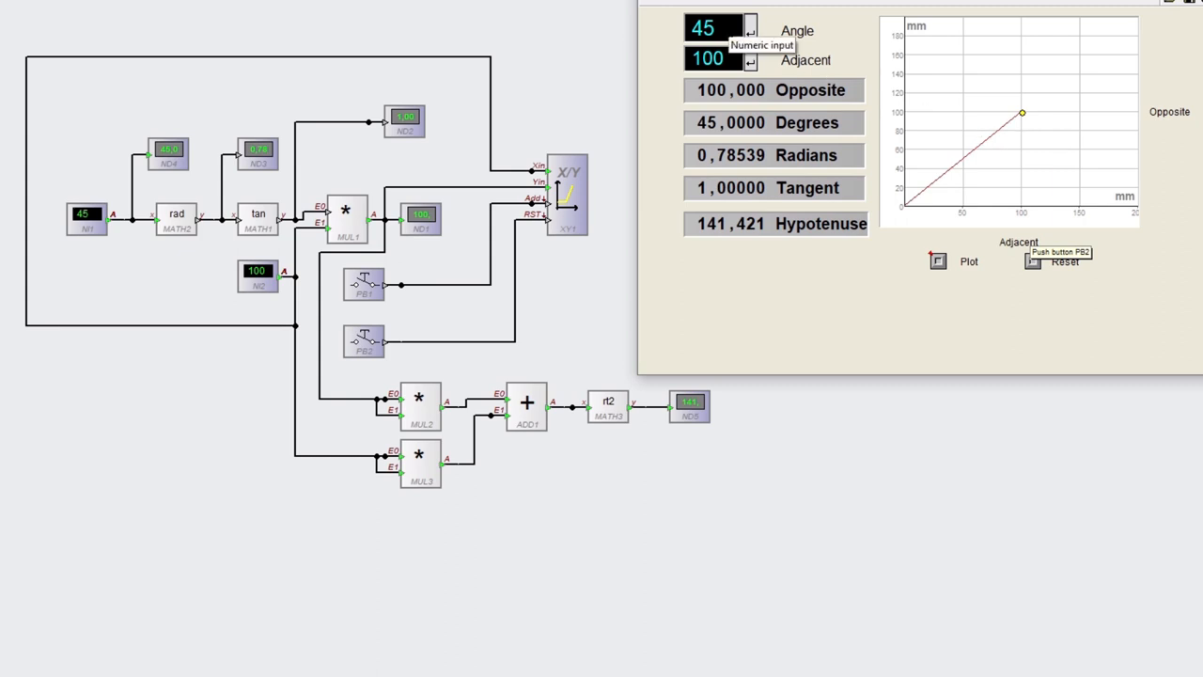
mouse_move(930, 187)
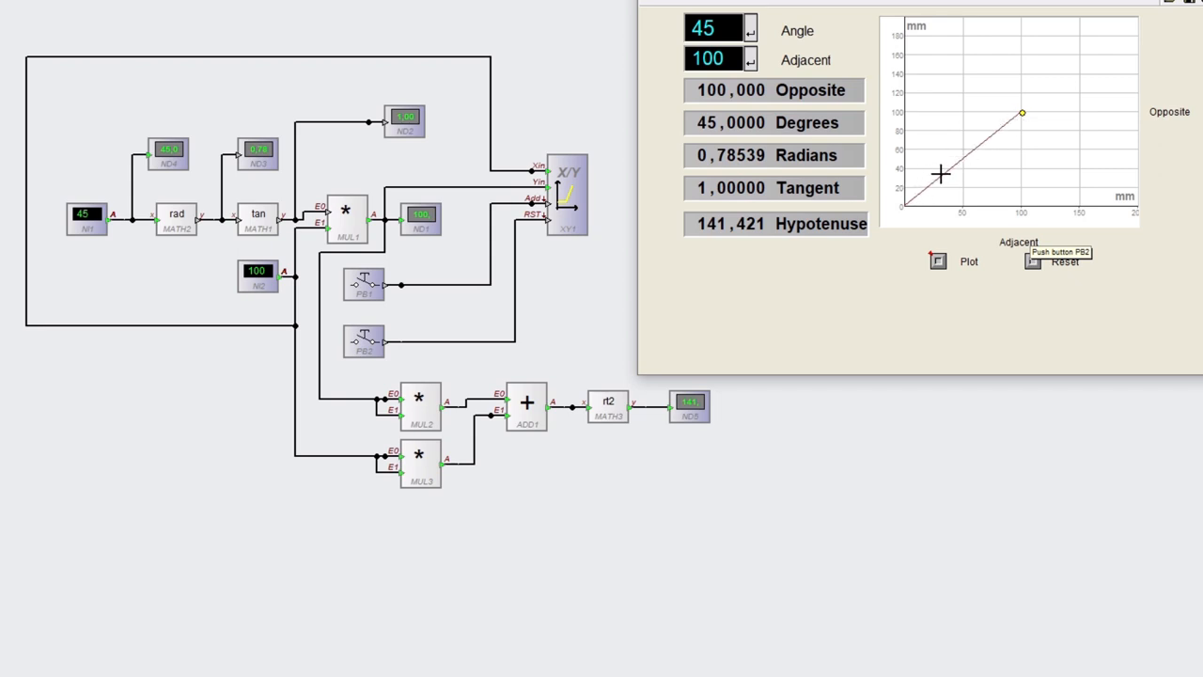
mouse_move(973, 167)
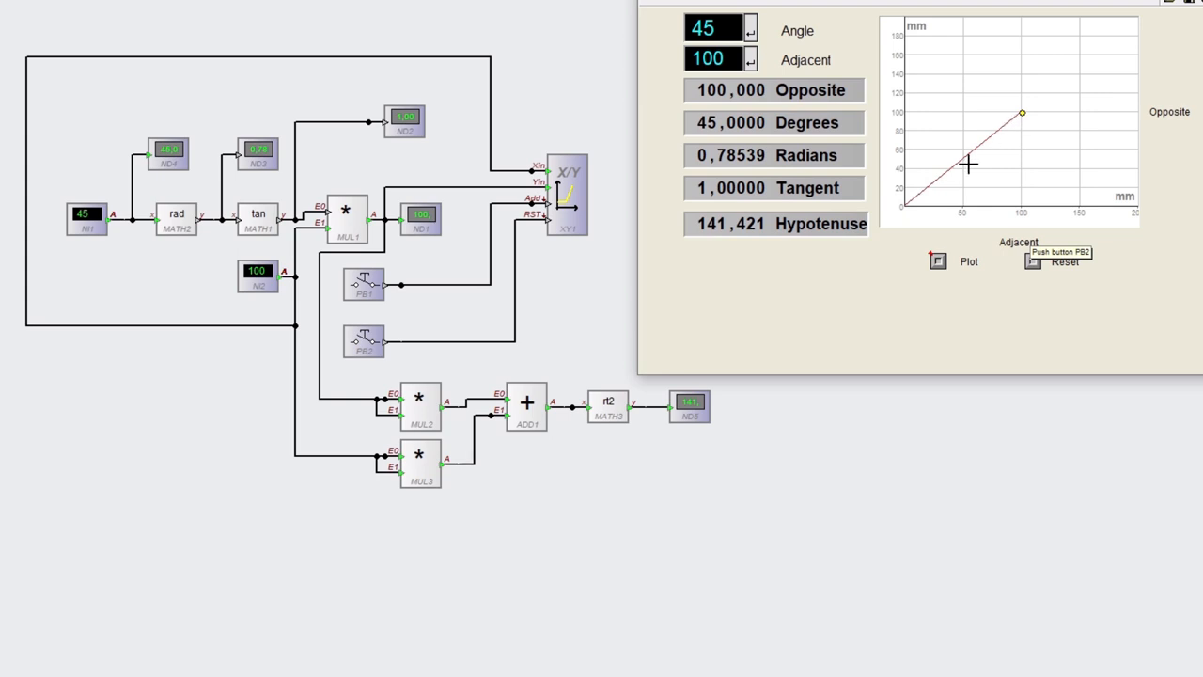
mouse_move(747, 278)
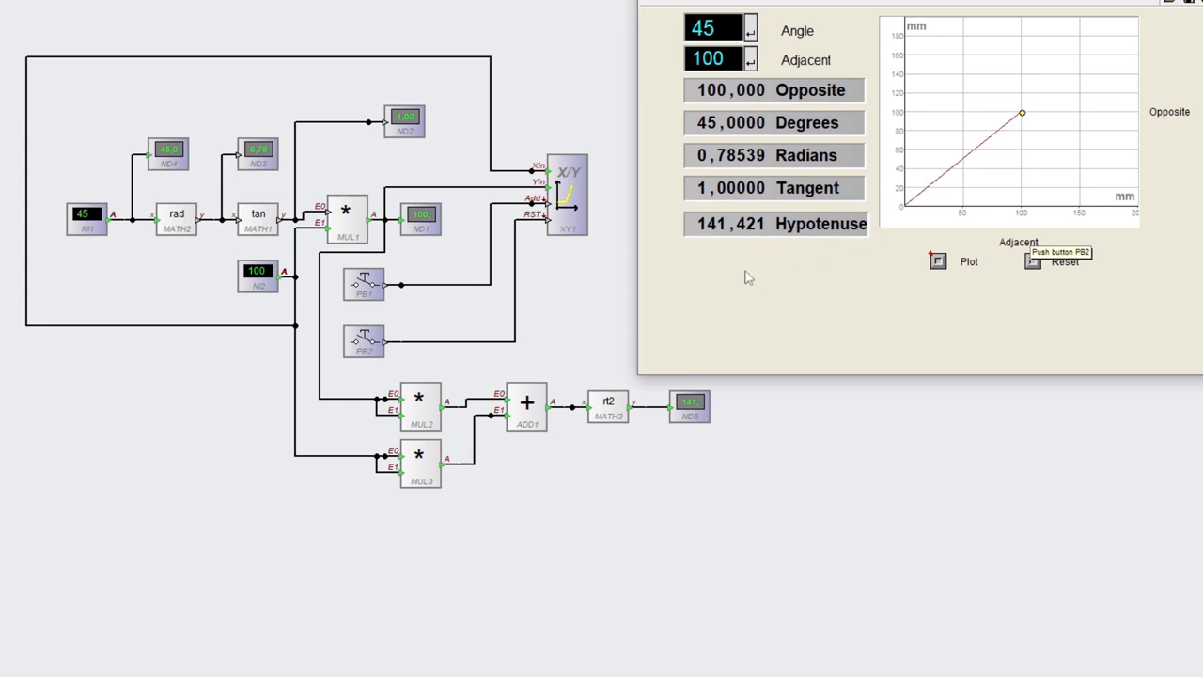
mouse_move(740, 252)
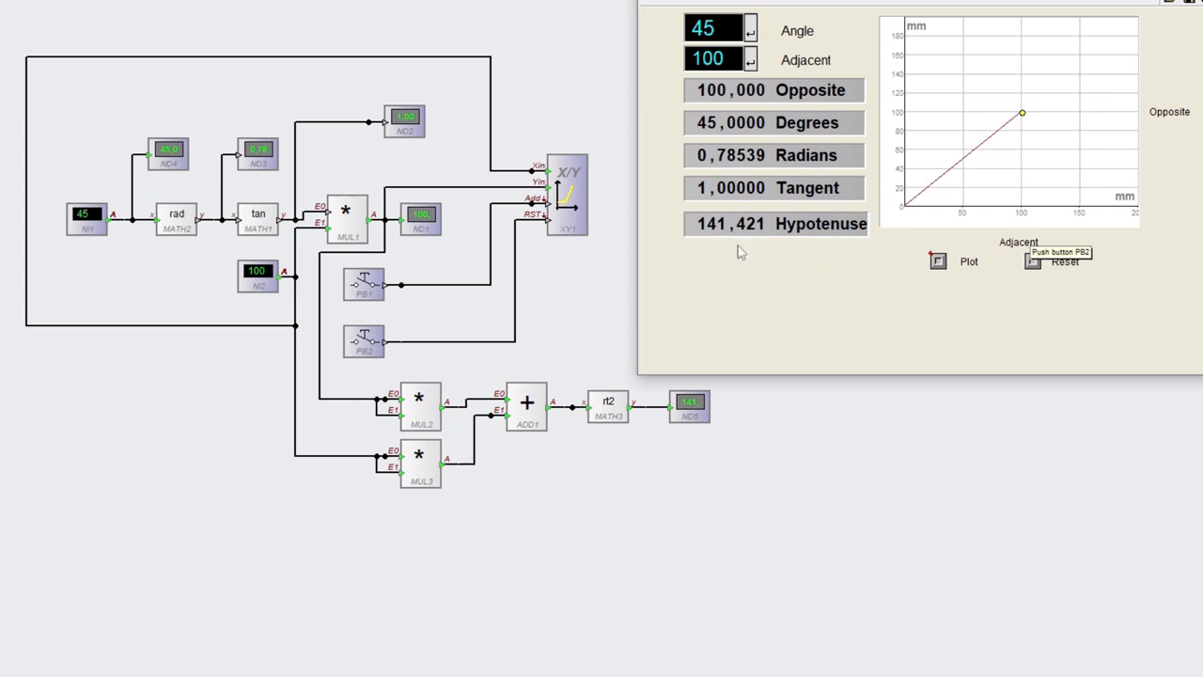
mouse_move(745, 272)
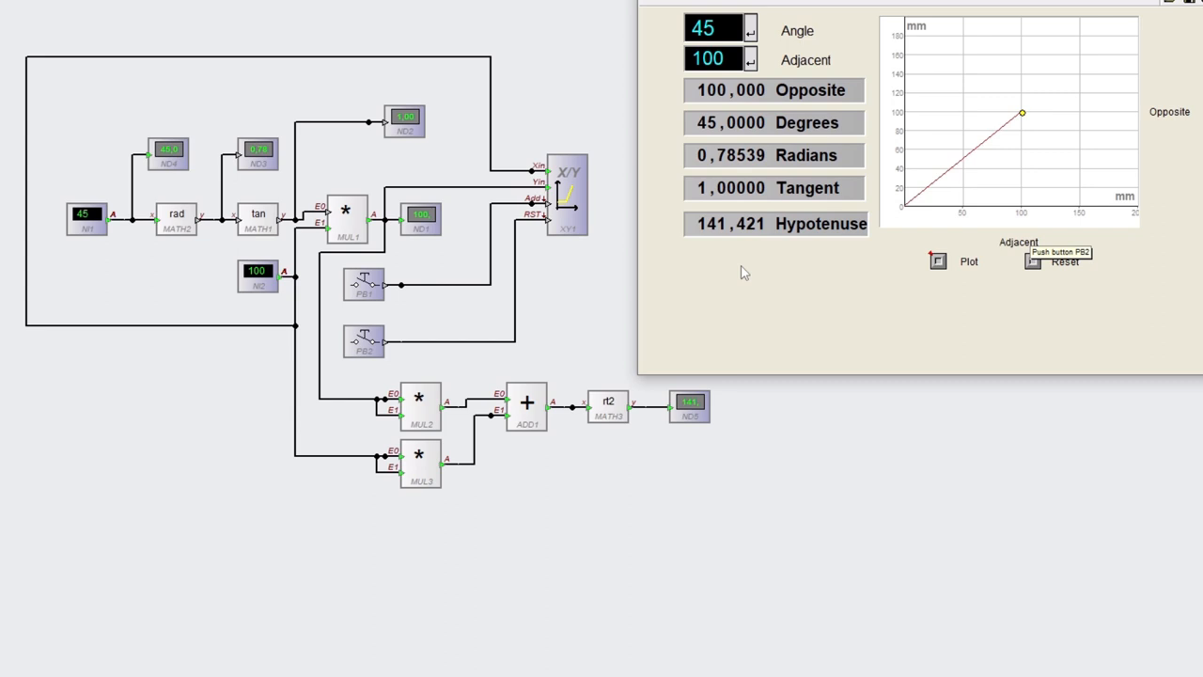
mouse_move(736, 278)
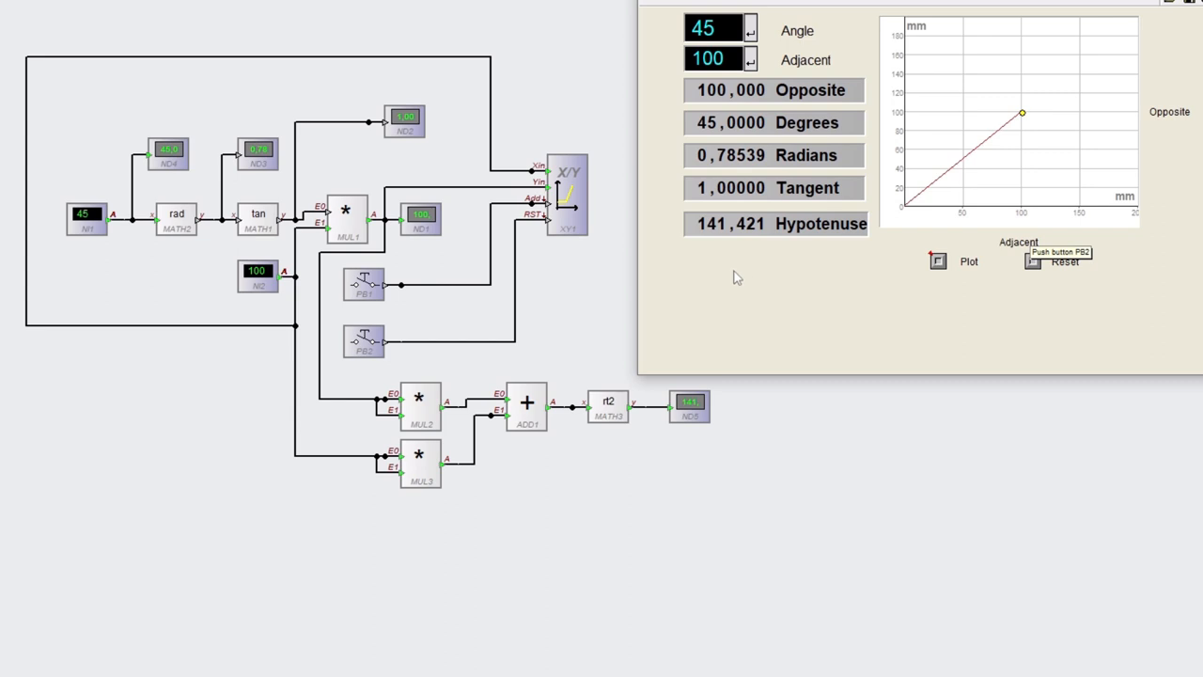
mouse_move(718, 280)
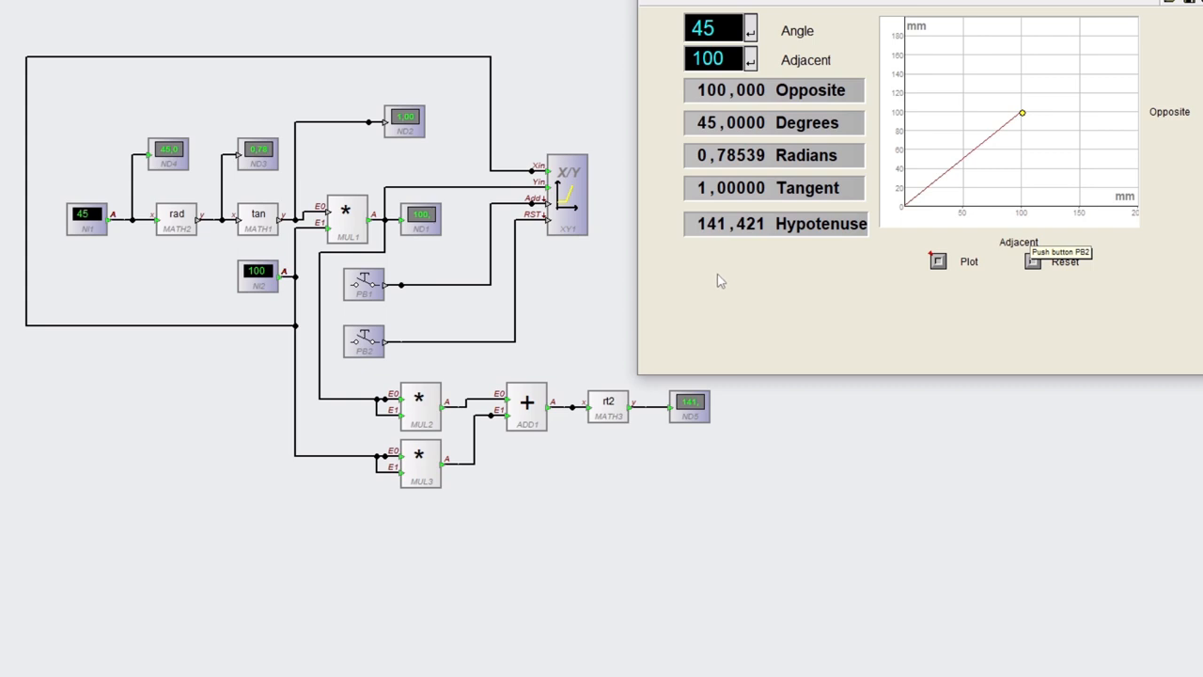
mouse_move(674, 308)
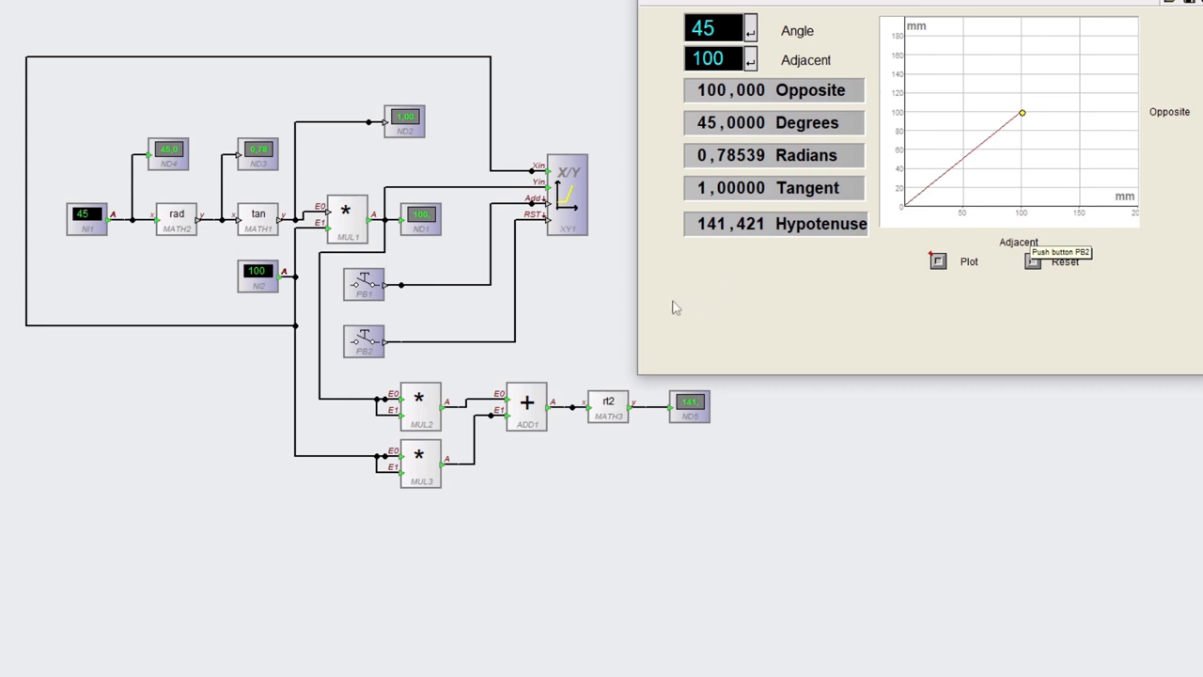
mouse_move(231, 310)
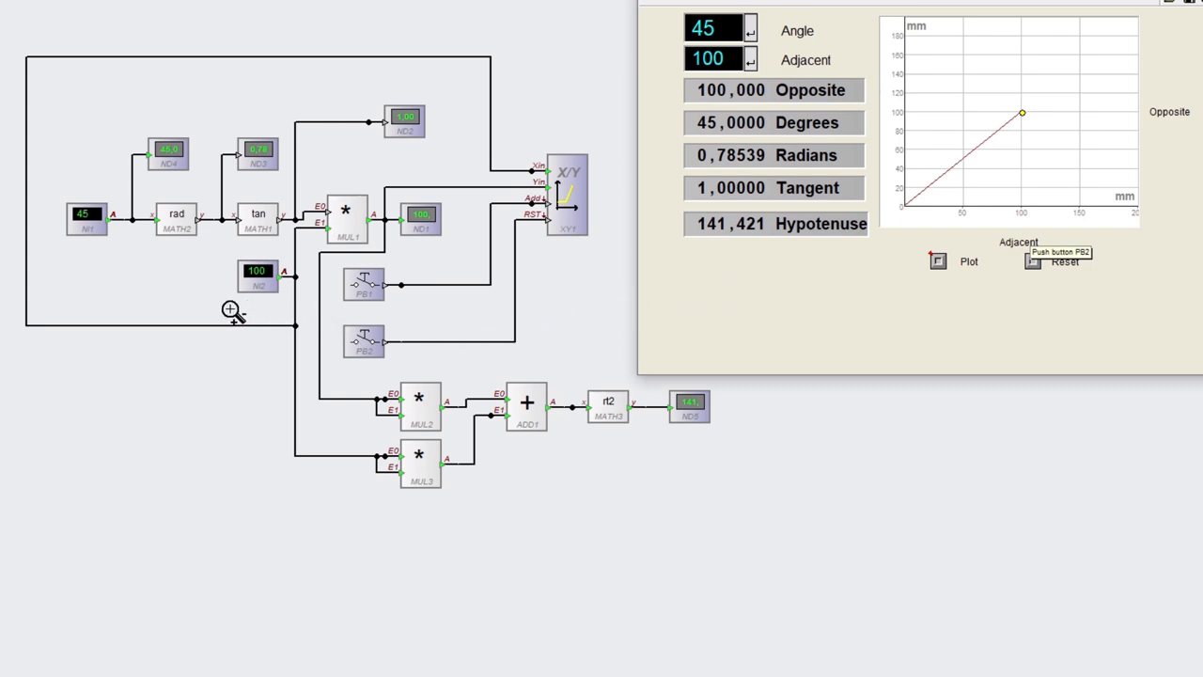
mouse_move(150, 291)
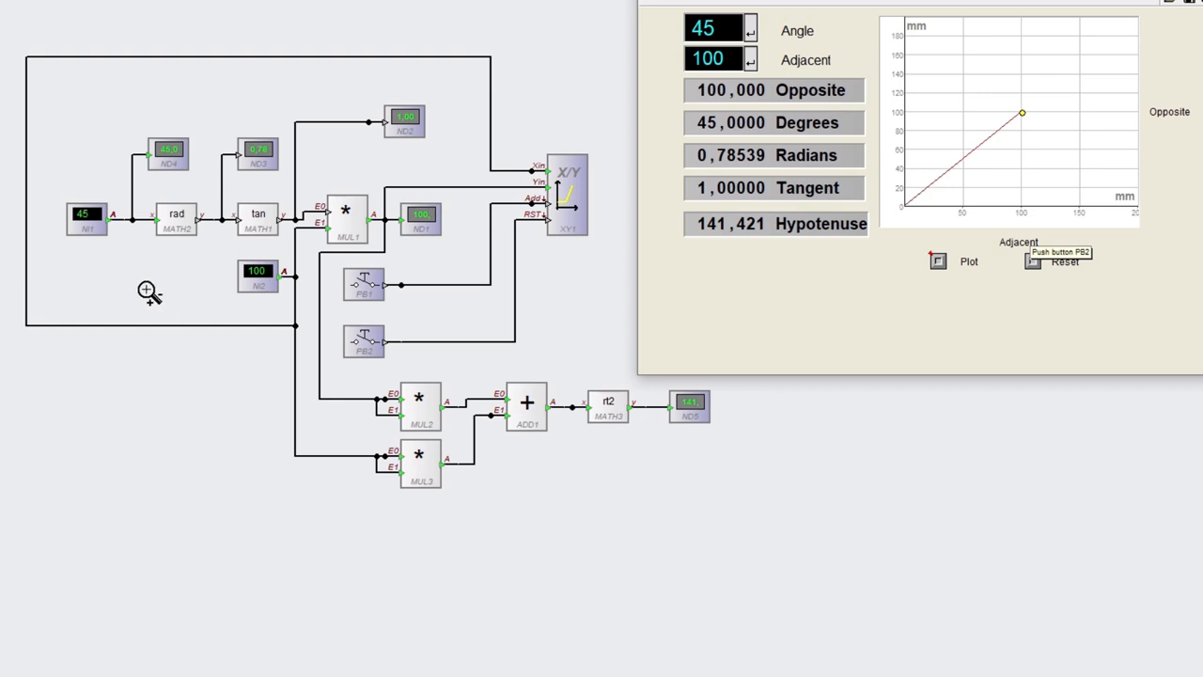
mouse_move(173, 294)
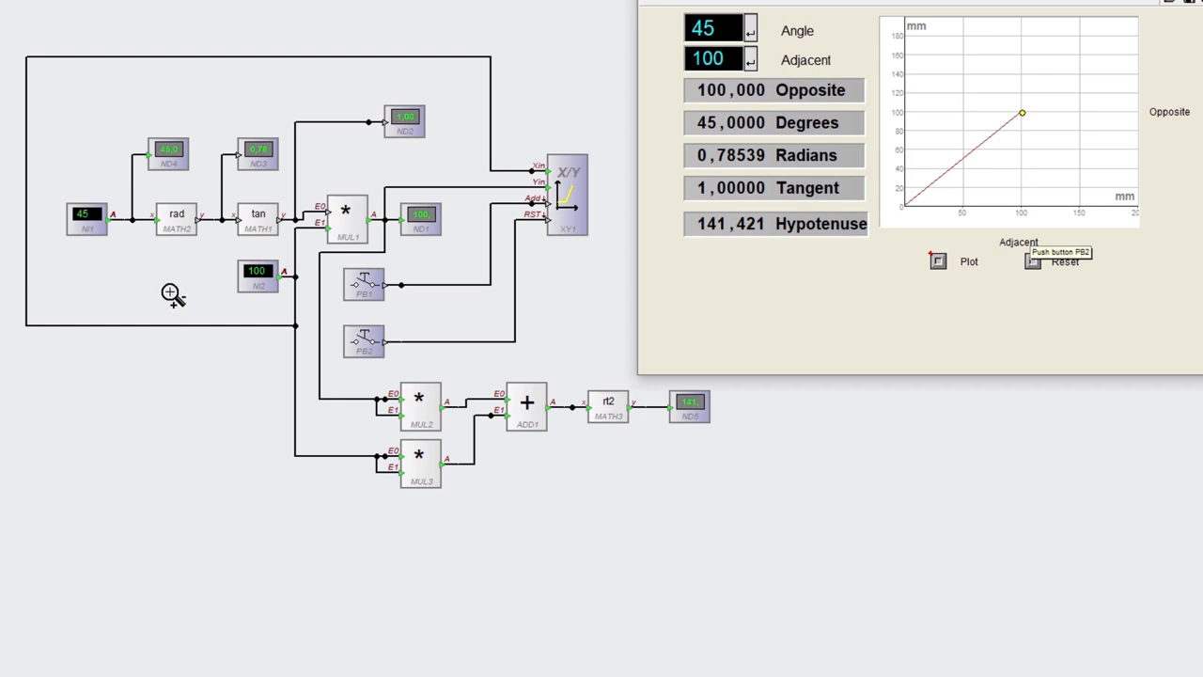
mouse_move(662, 285)
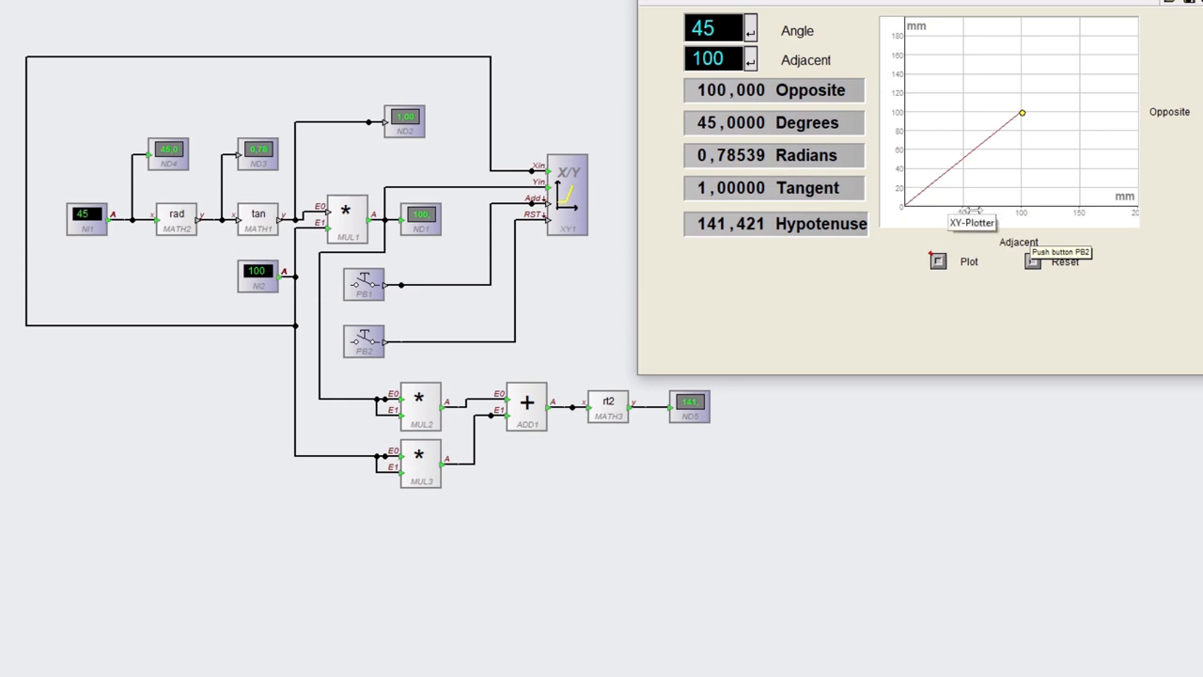
mouse_move(1144, 185)
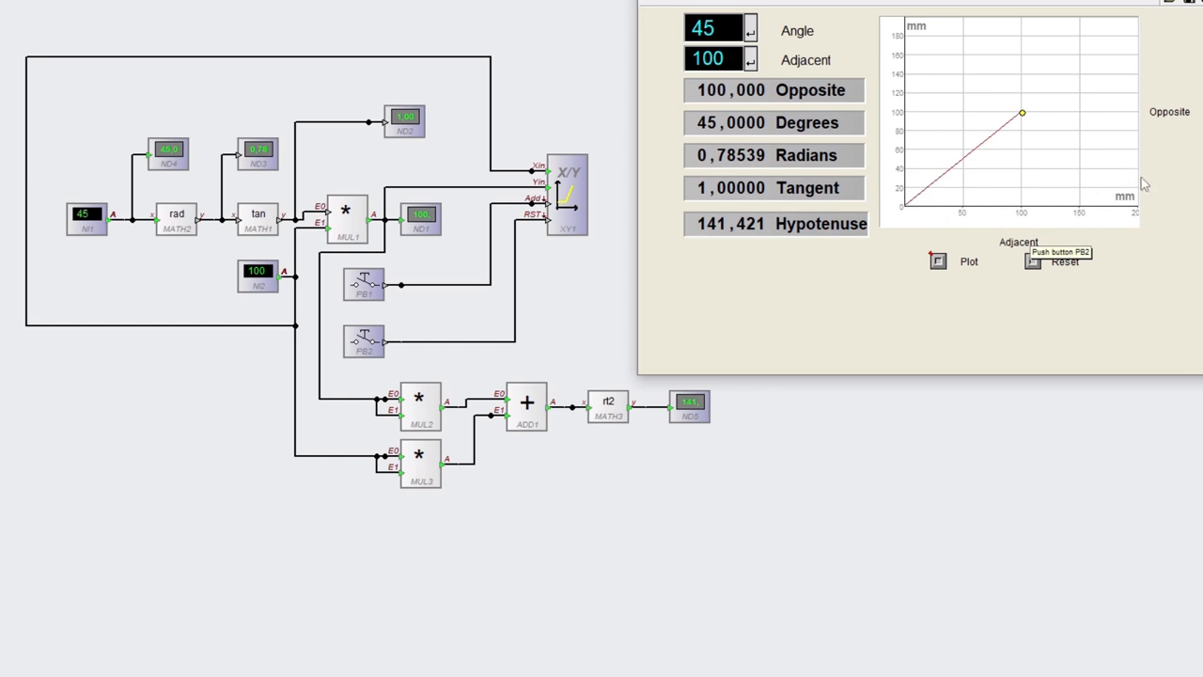
mouse_move(1137, 147)
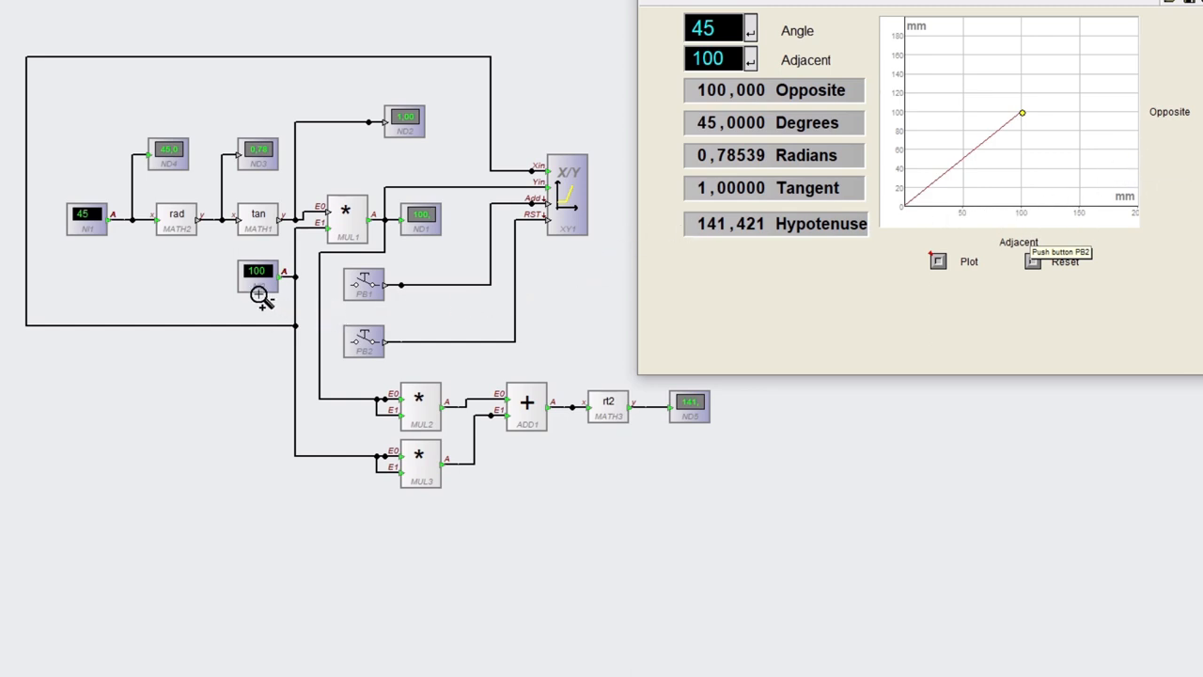
mouse_move(252, 304)
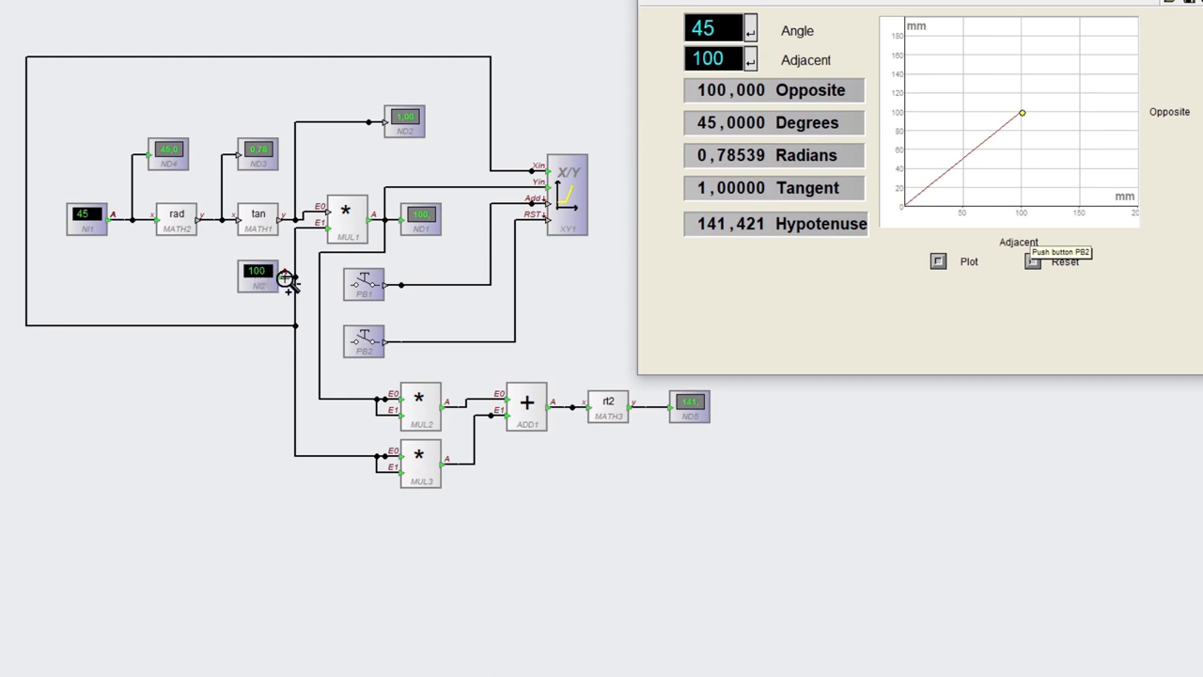
mouse_move(761, 286)
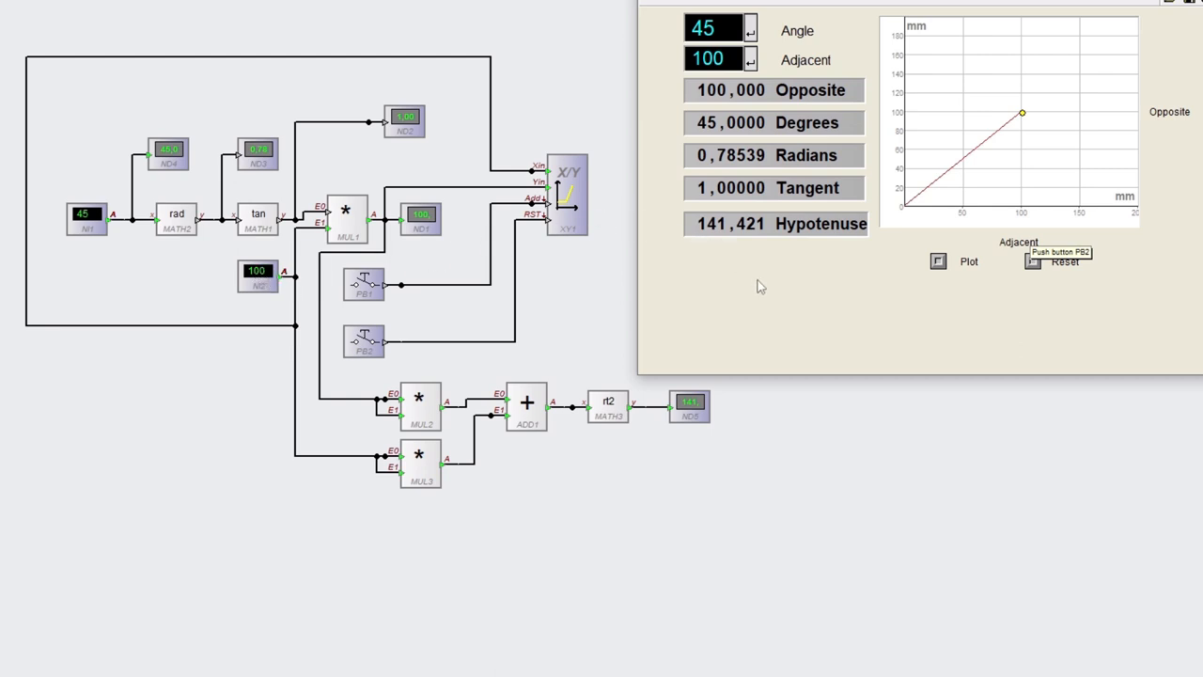
mouse_move(736, 90)
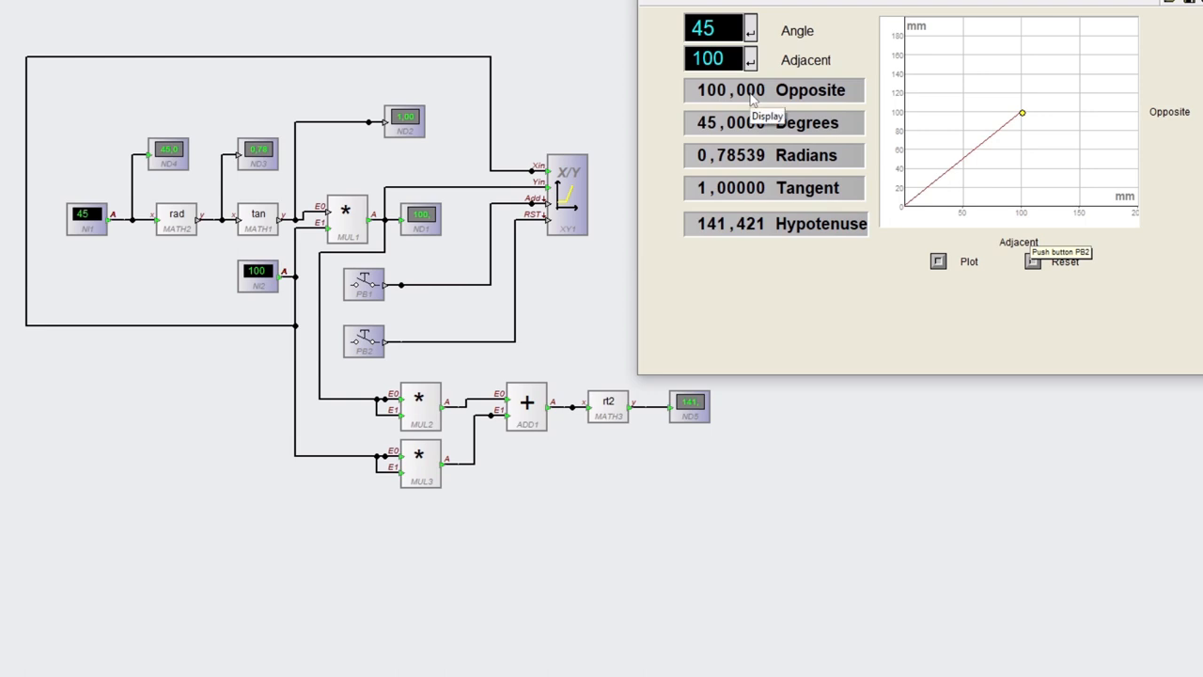
mouse_move(526, 128)
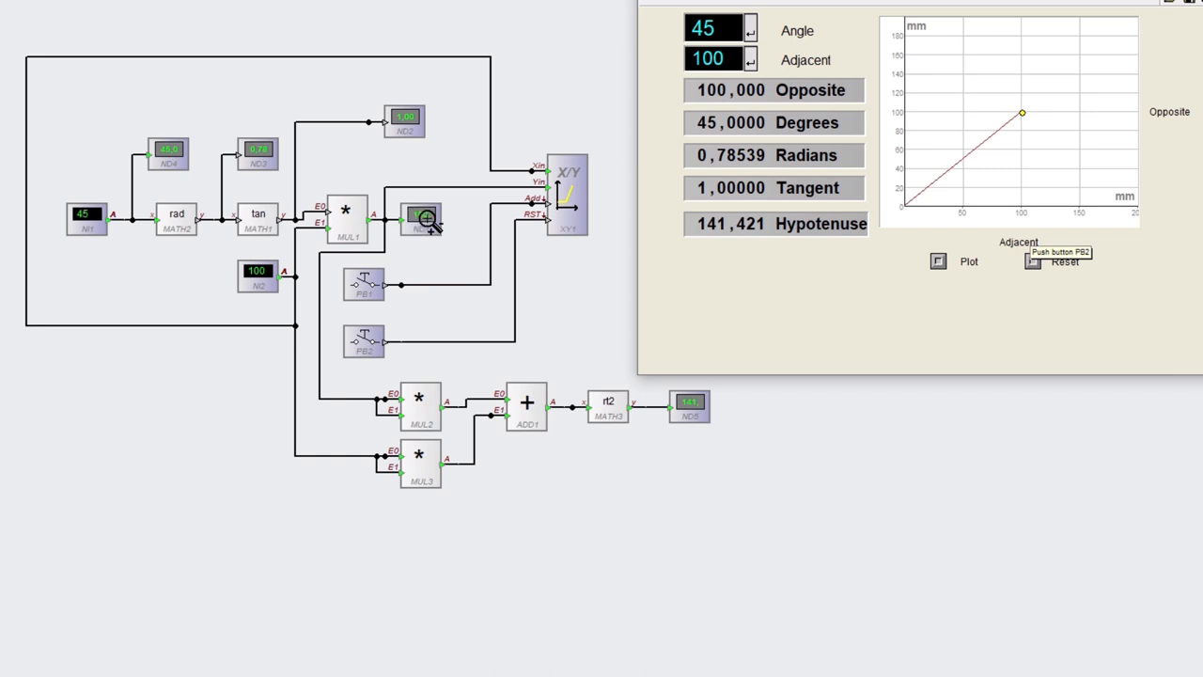
mouse_move(421, 222)
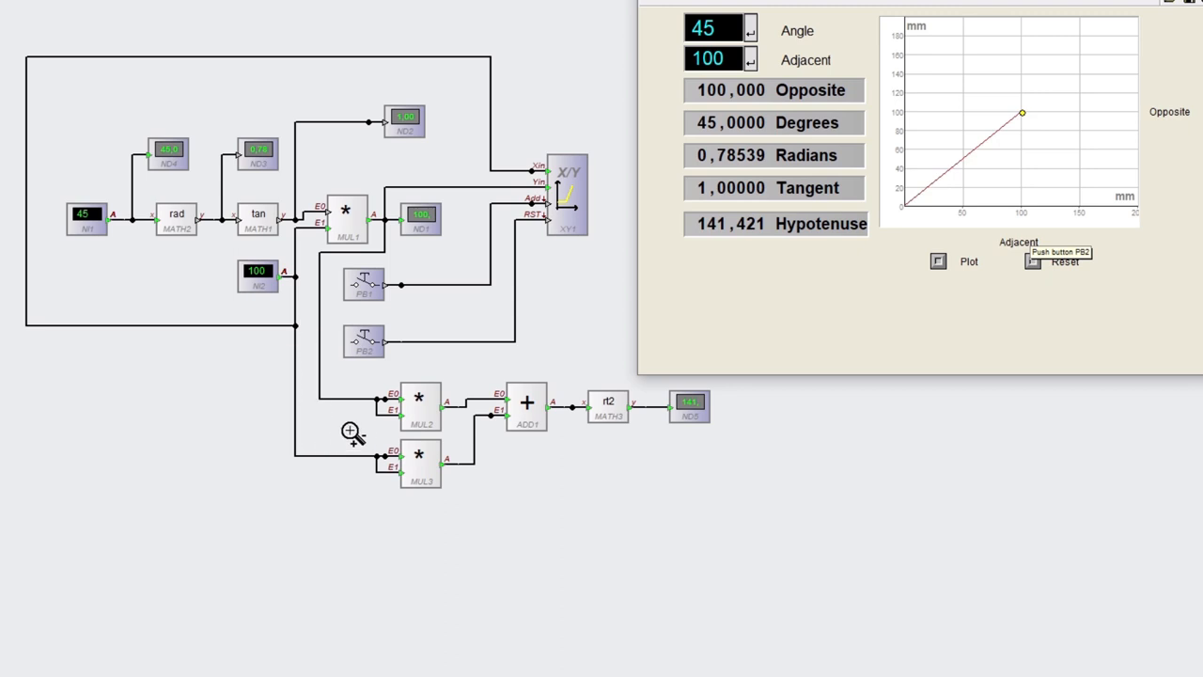
mouse_move(413, 417)
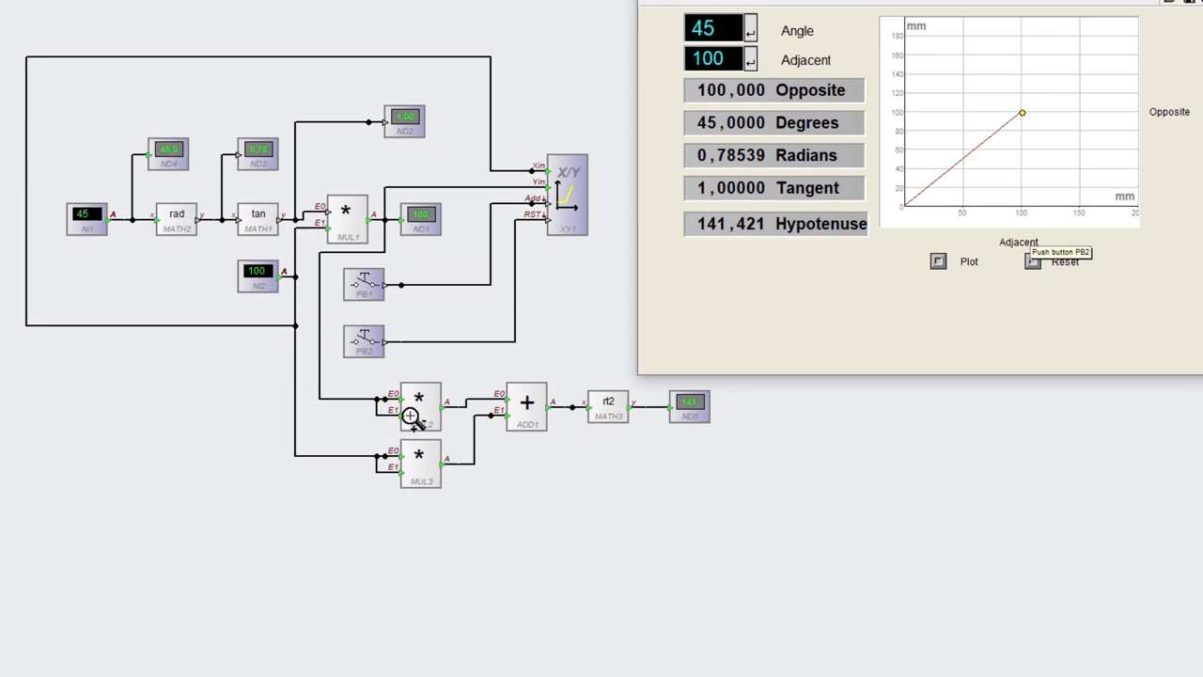
mouse_move(385, 411)
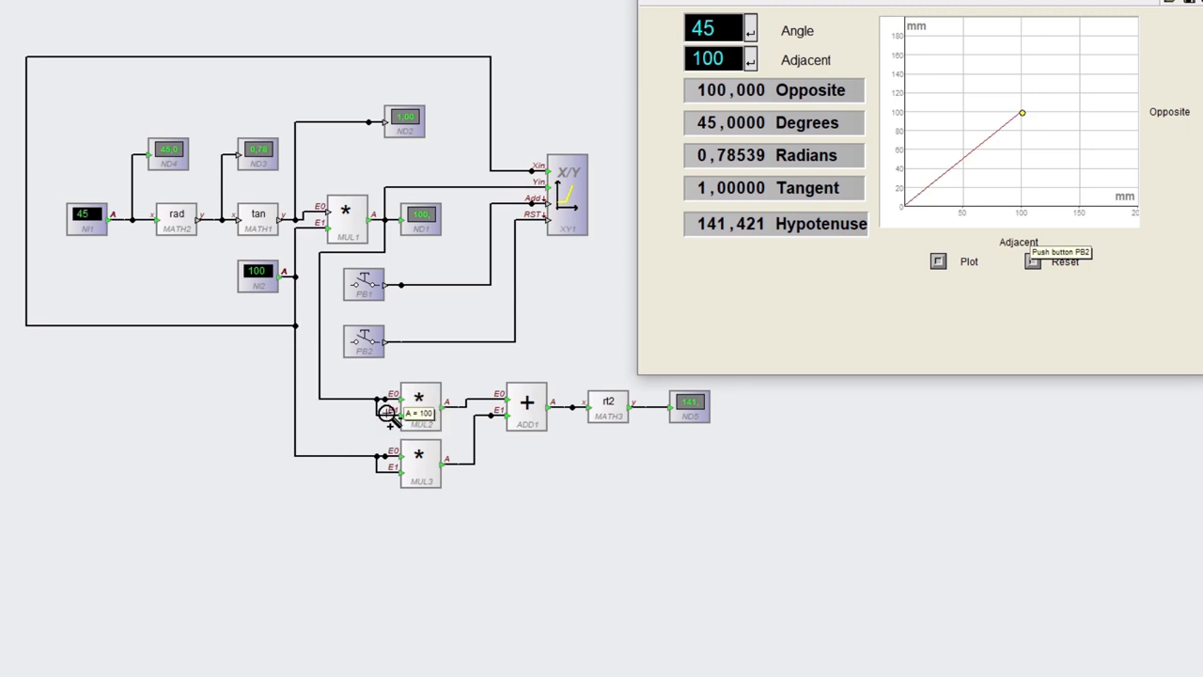
mouse_move(399, 460)
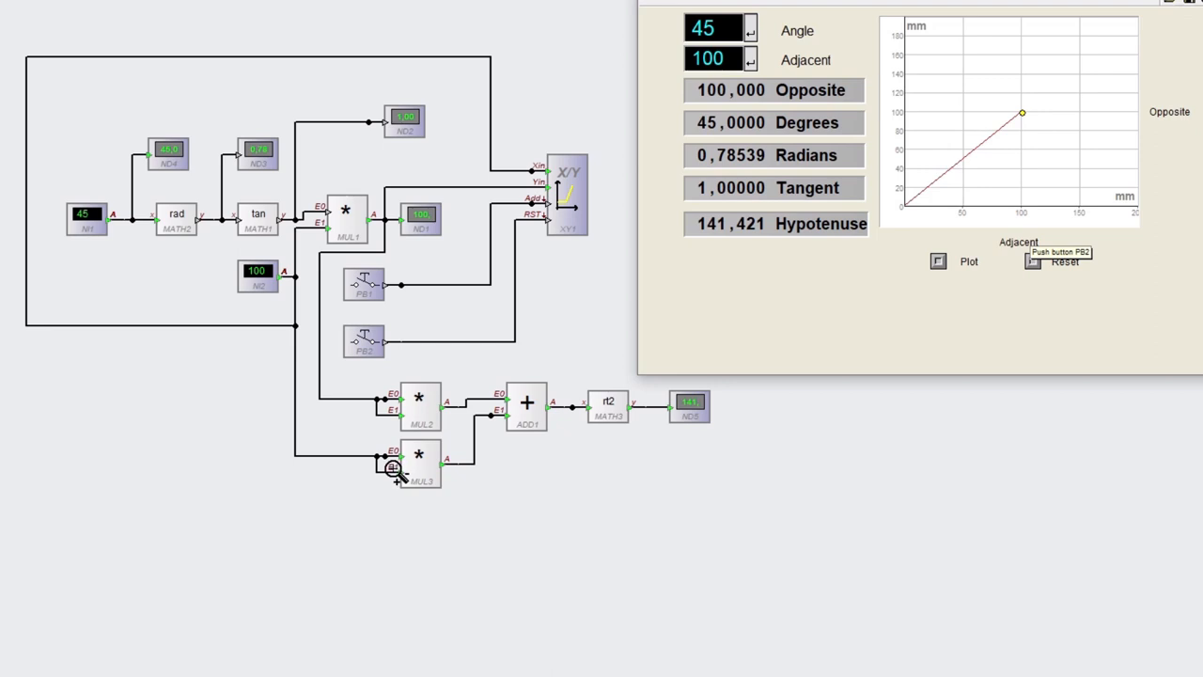
mouse_move(417, 466)
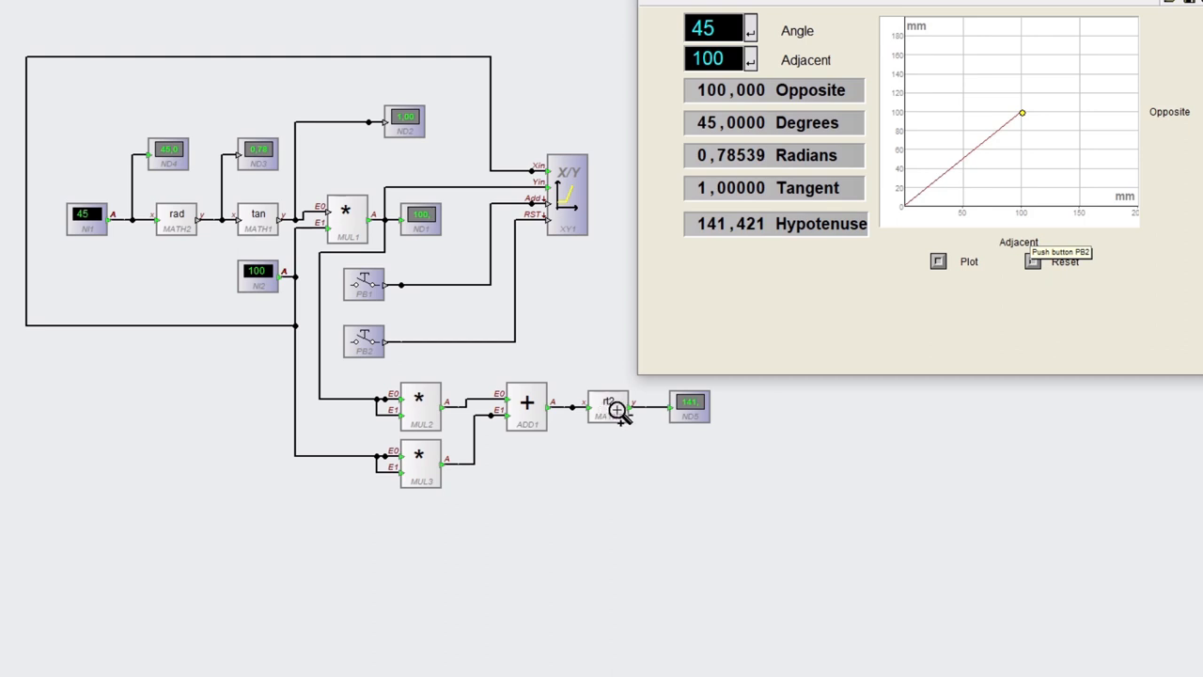
mouse_move(680, 412)
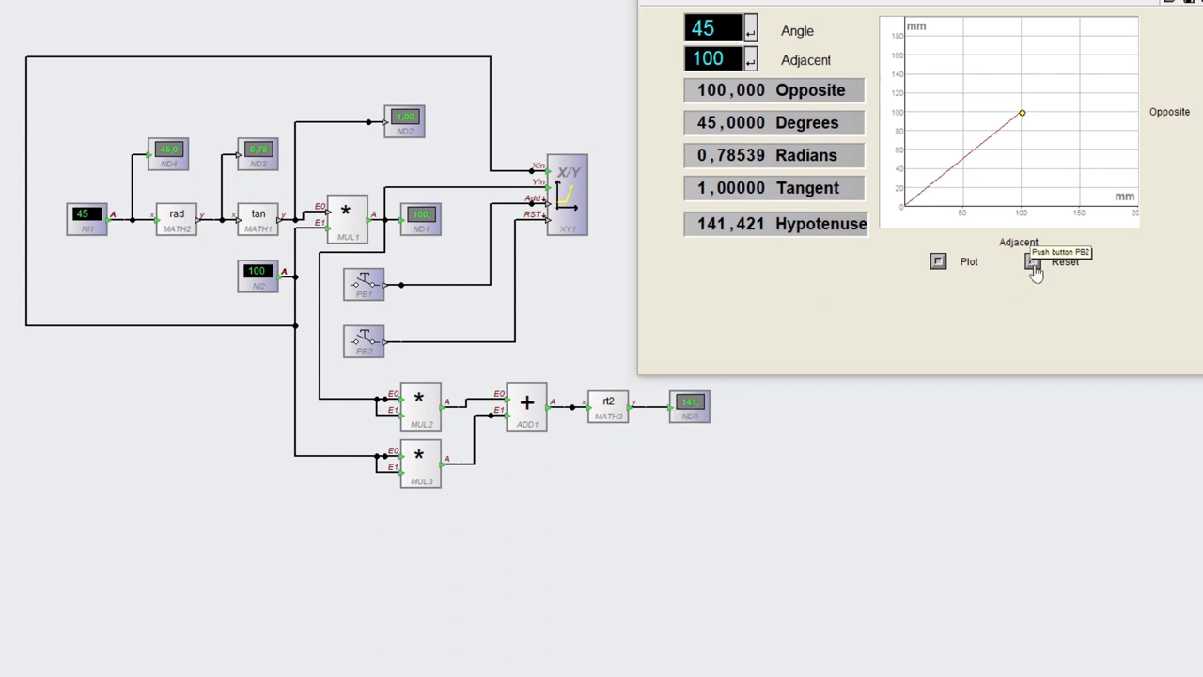
Step: Reset adjacent, opposite and hypotenuse to 0 and clear the plot, ready to re-enter adjacent
click(1033, 261)
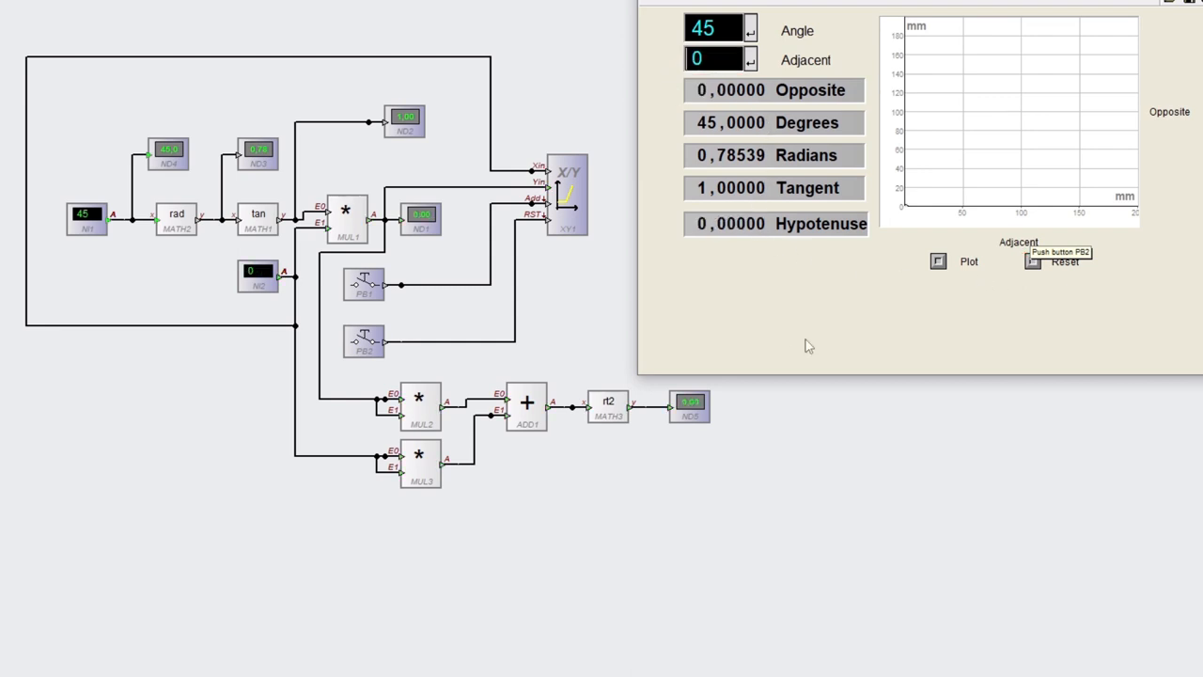
click(938, 261)
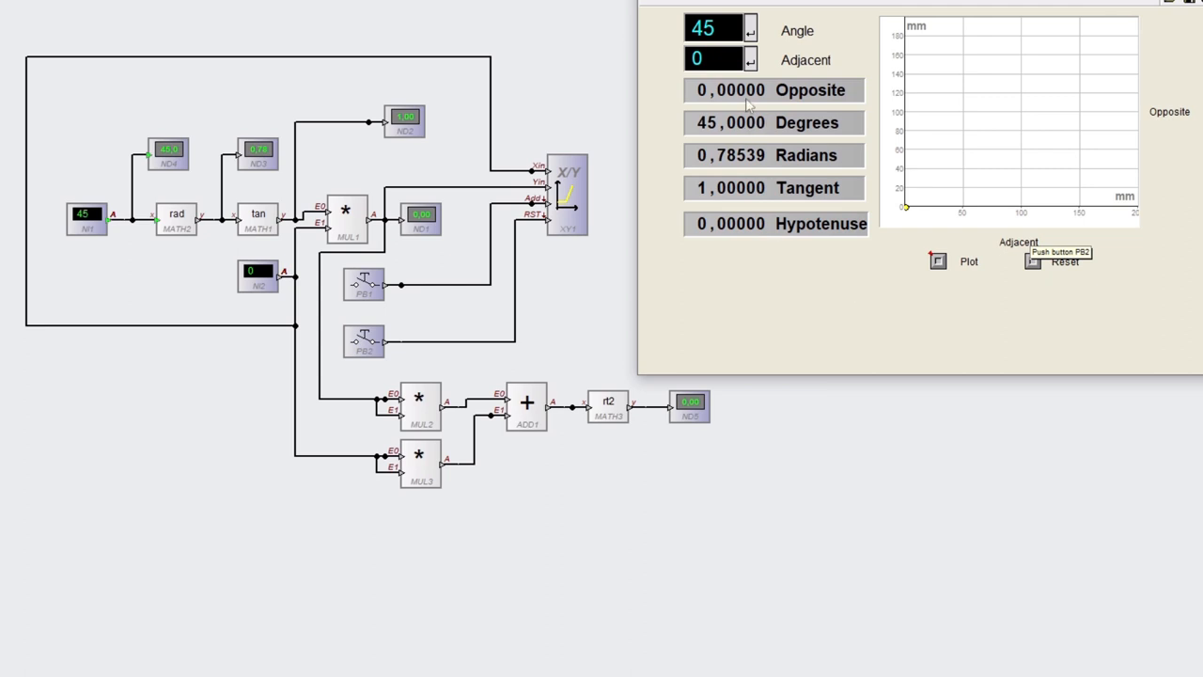
click(714, 58)
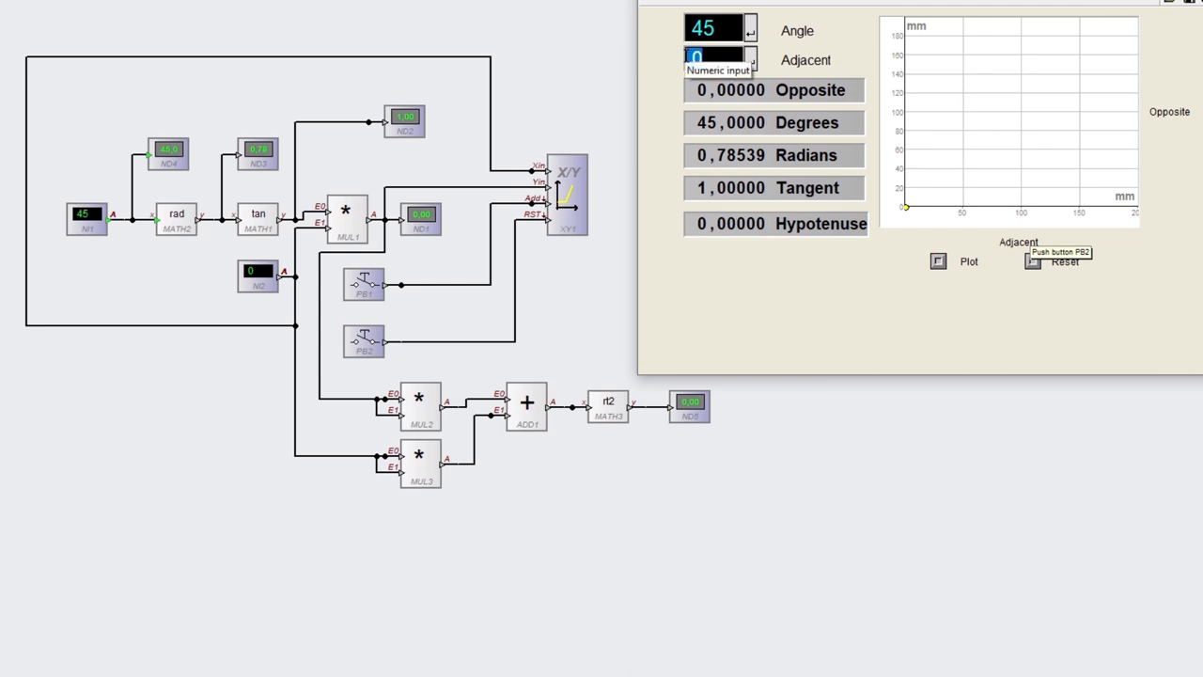
Step: Enter adjacent 100 and angle 60 (opposite 173.205, hypotenuse 200) and plot the red line
text(100)
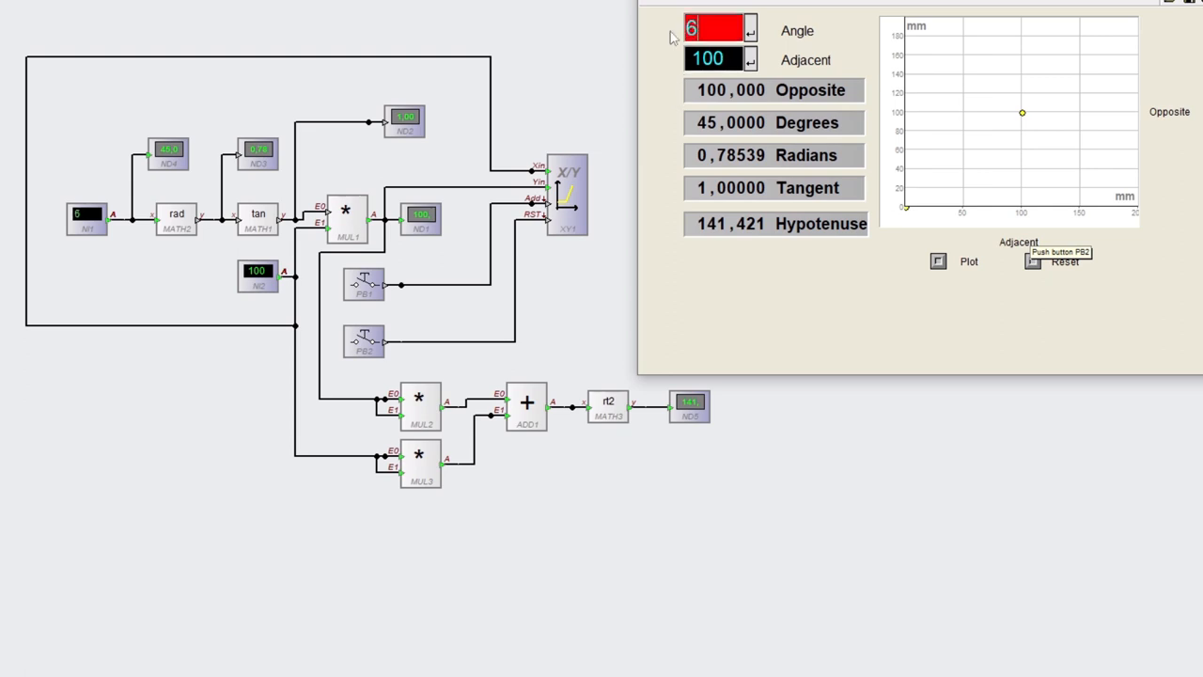
text(60)
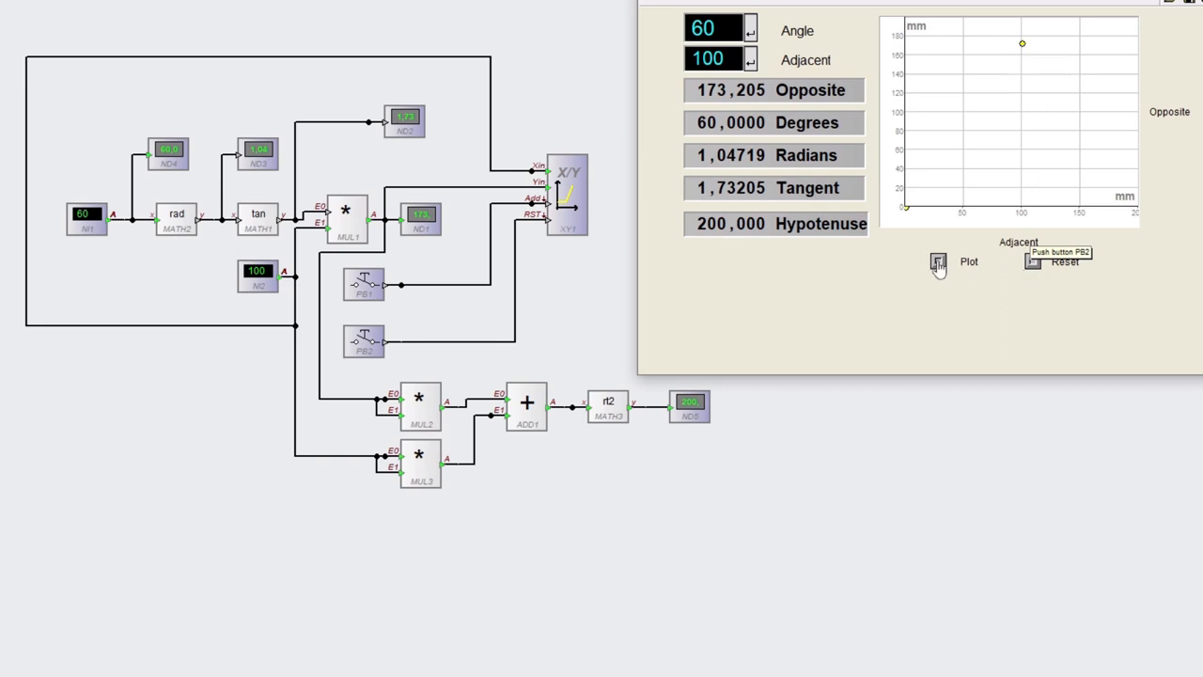
click(936, 261)
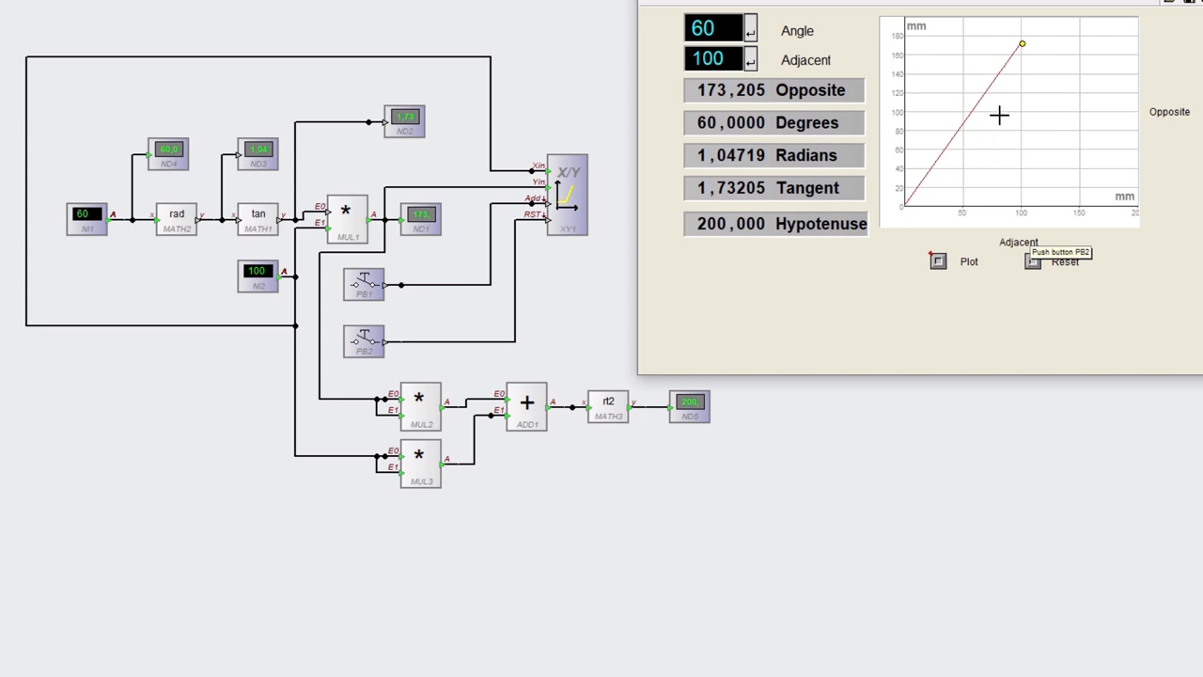
mouse_move(1000, 114)
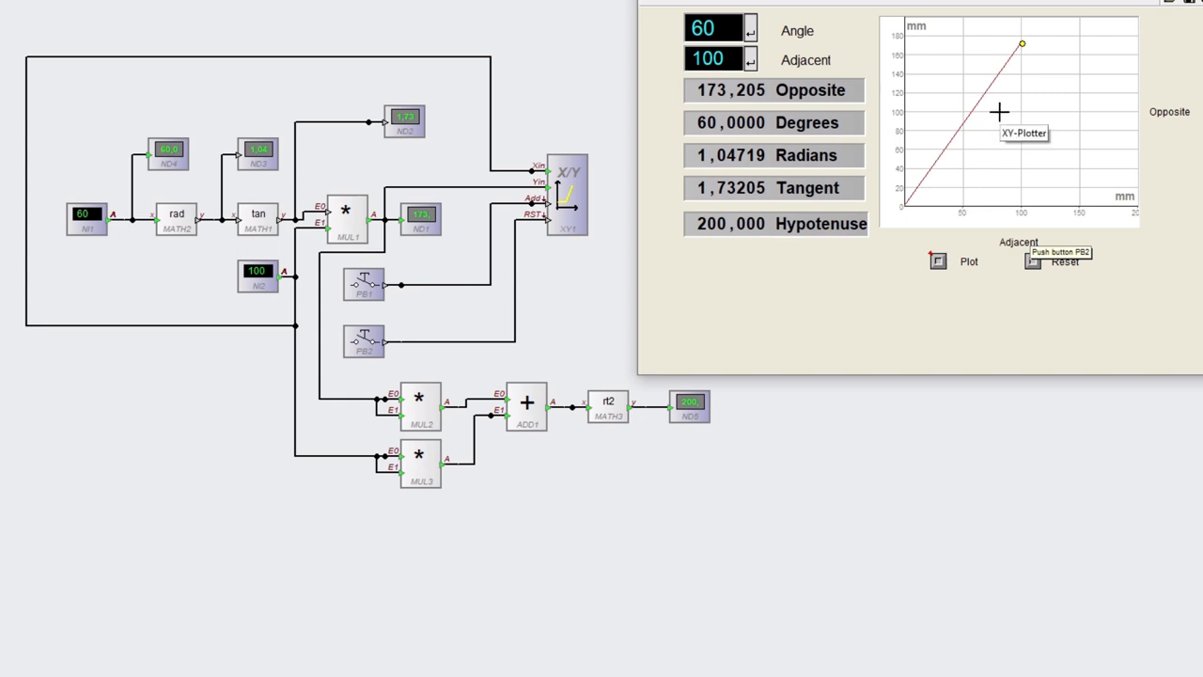
mouse_move(1015, 120)
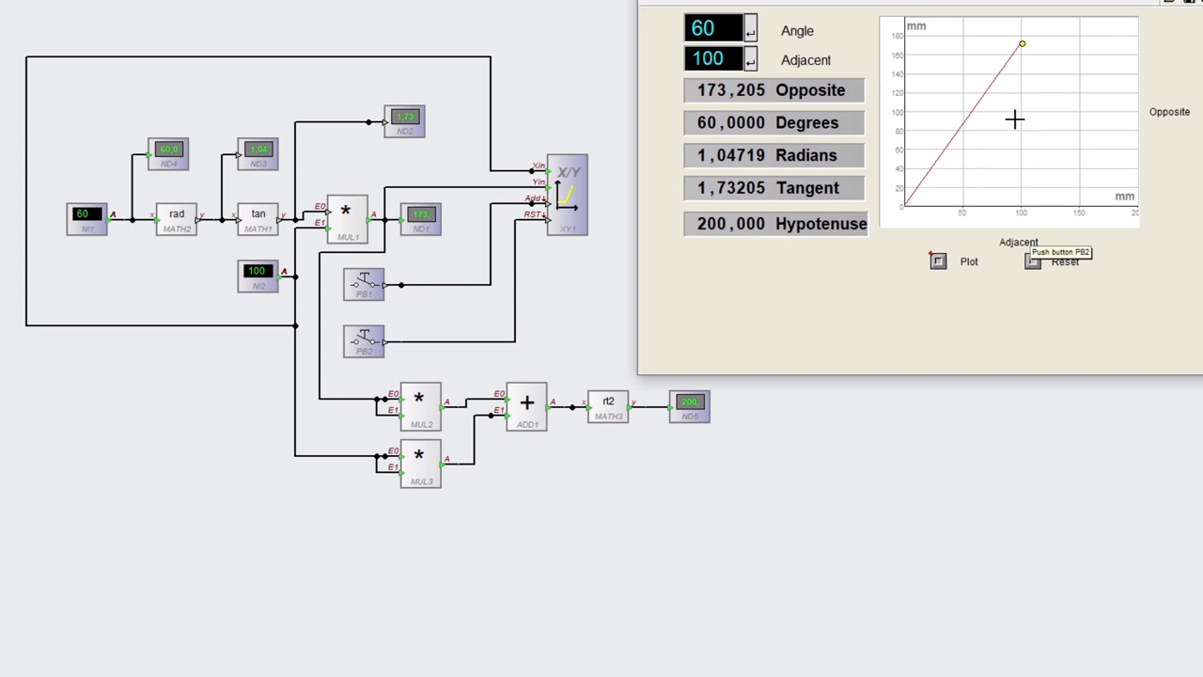
mouse_move(1022, 45)
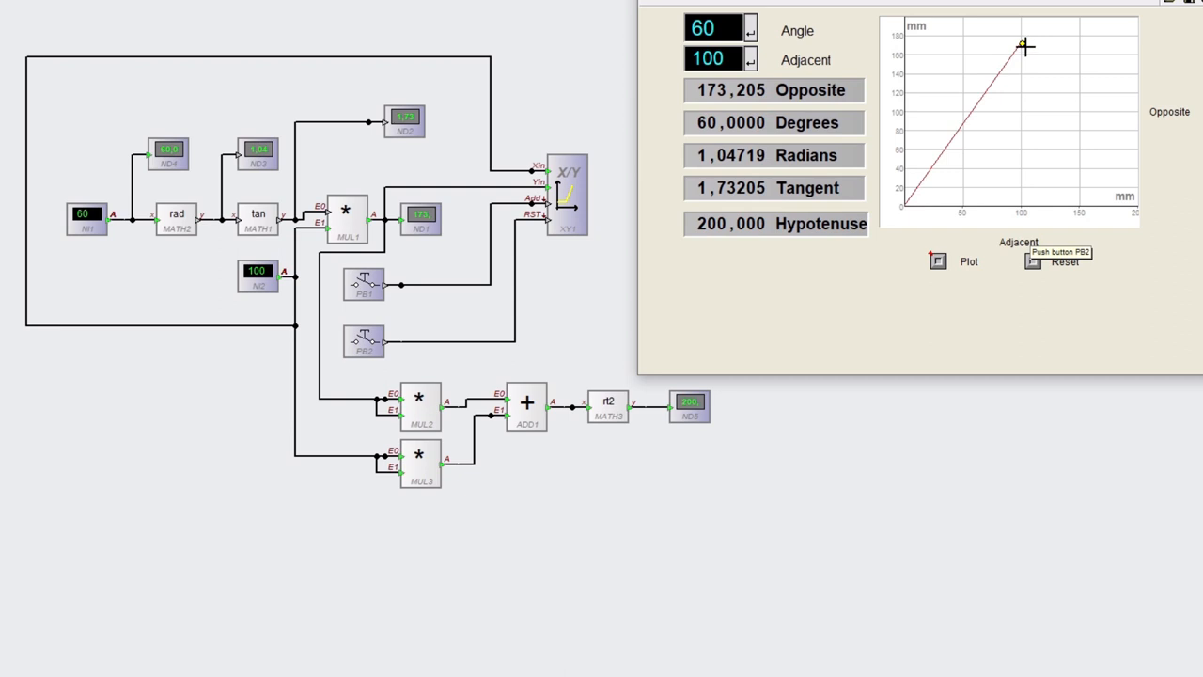
mouse_move(1018, 47)
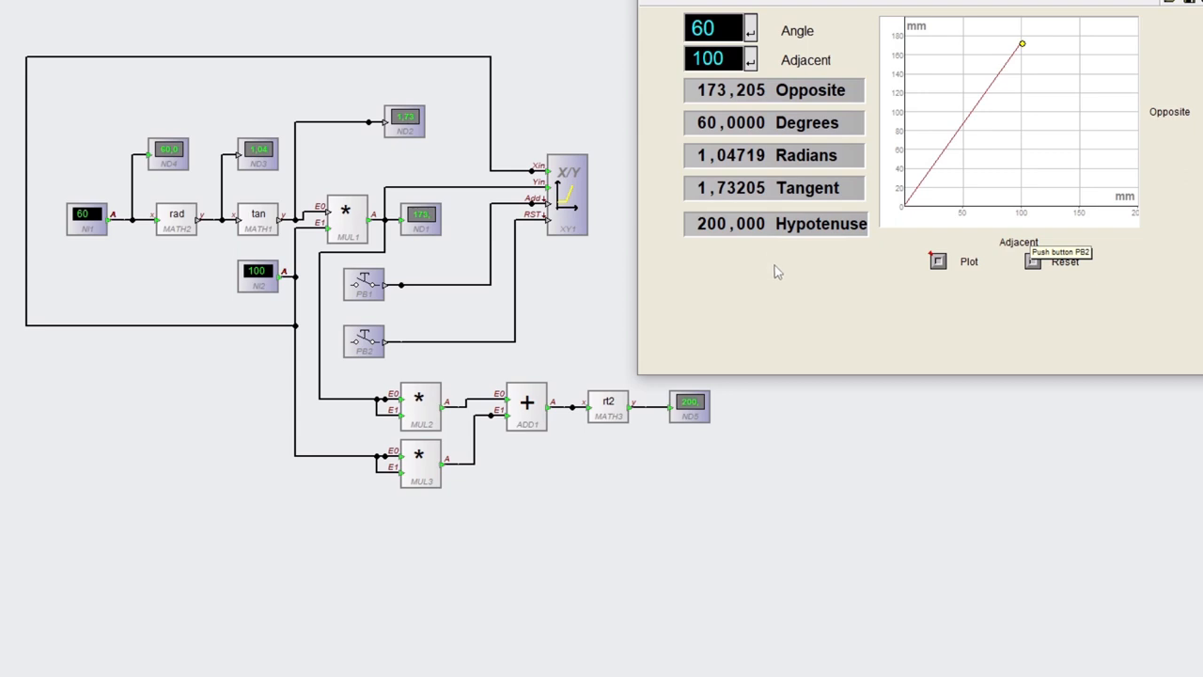
mouse_move(778, 274)
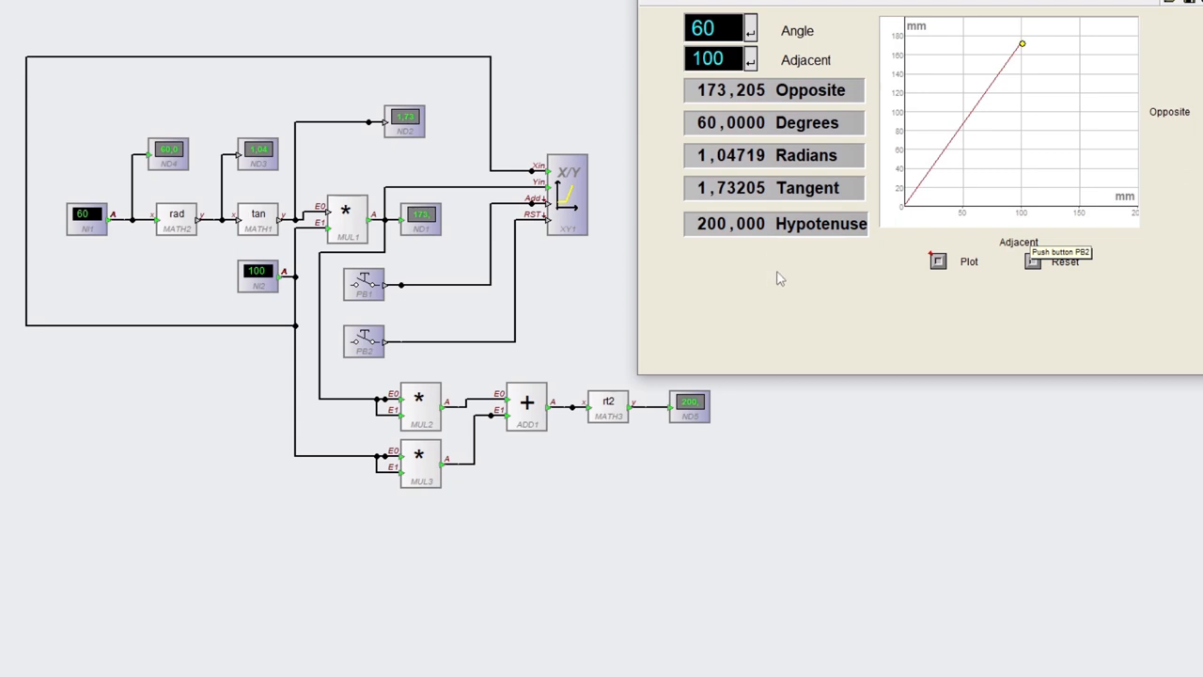